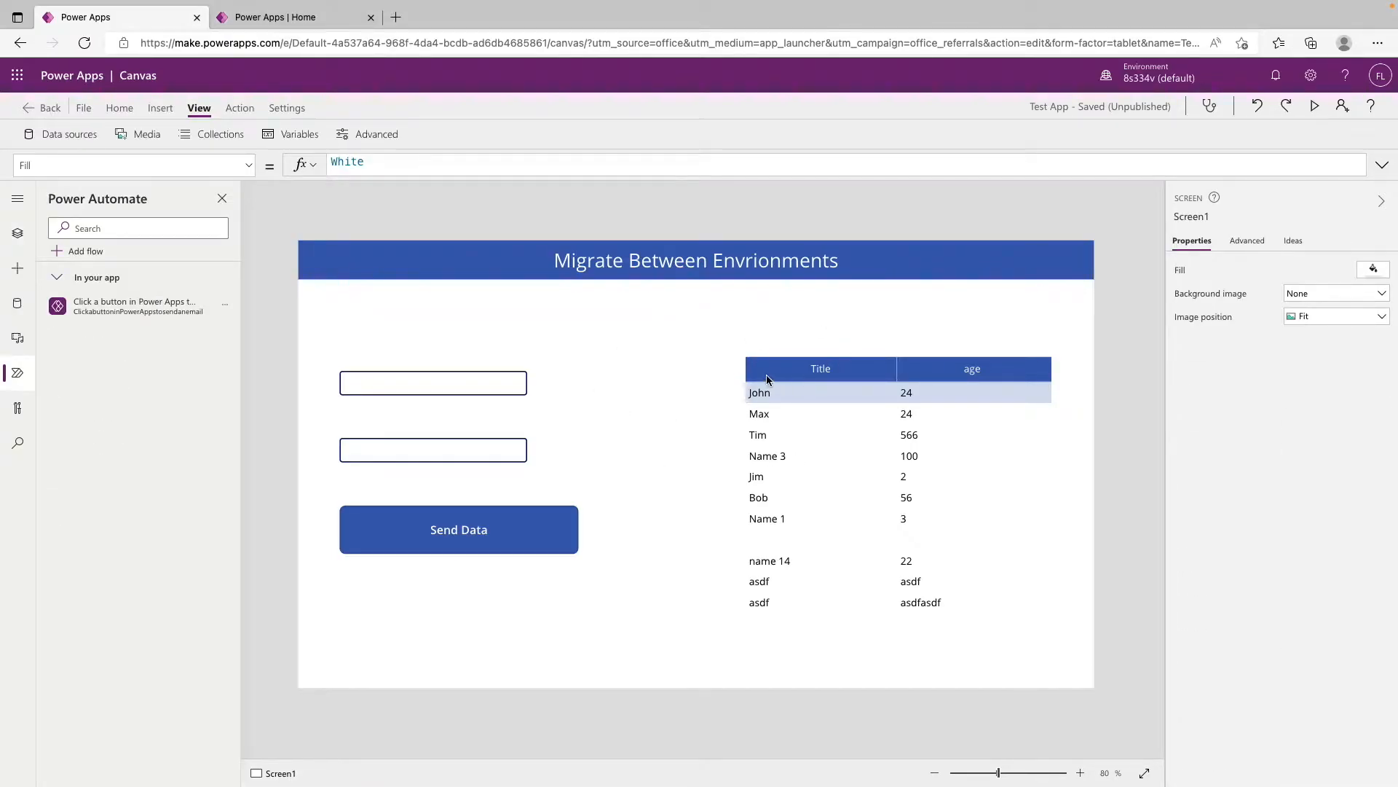
mouse_move(573, 425)
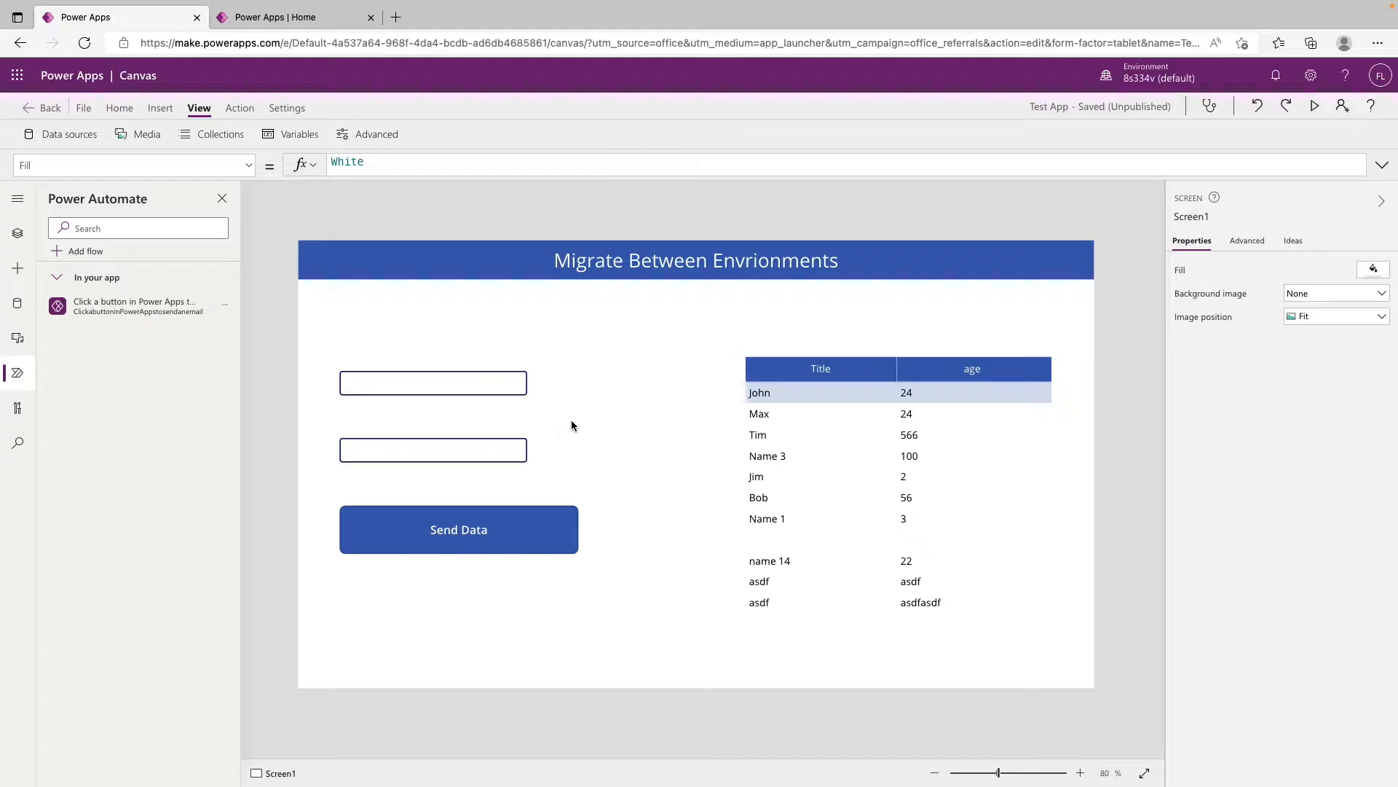
mouse_move(539, 389)
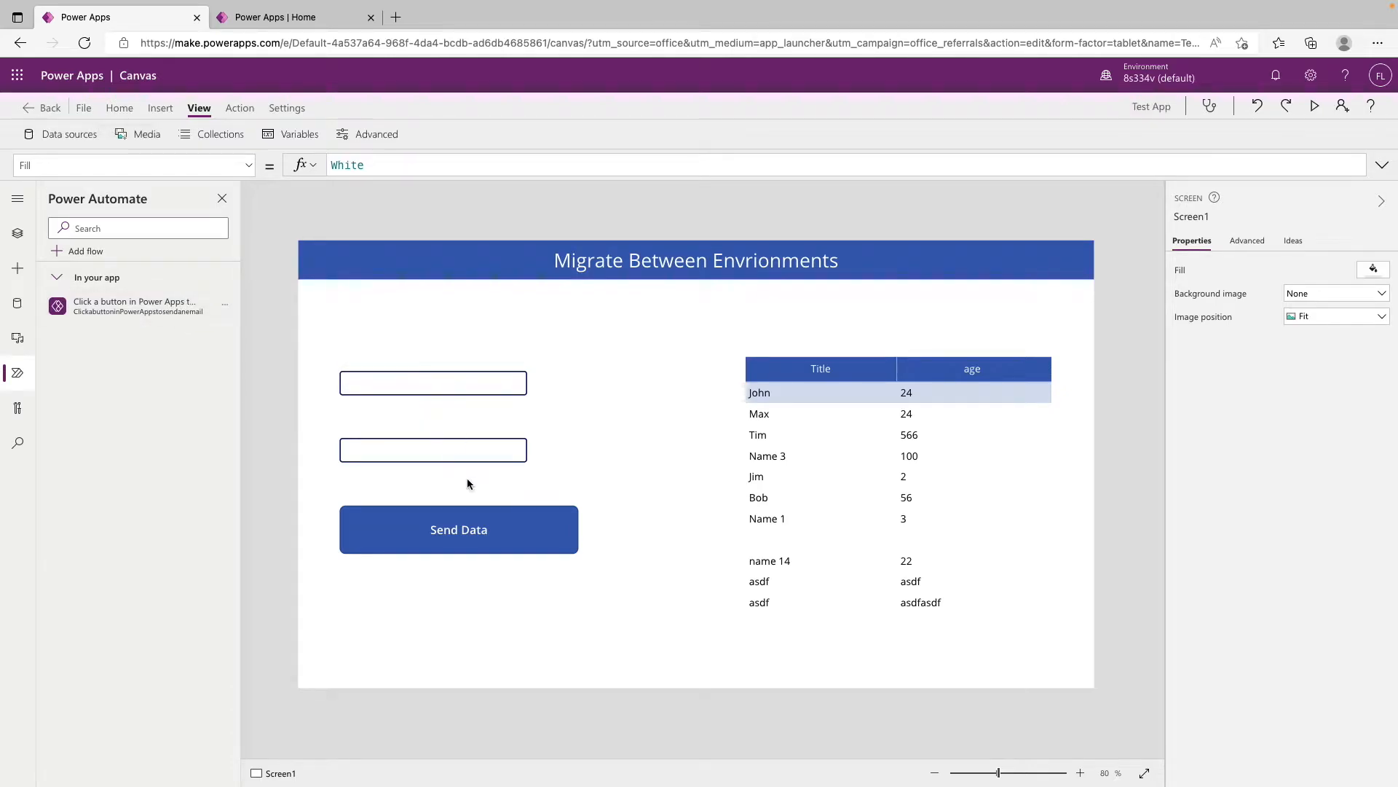
- Save Test App from the File menu and return to the Migrate Between Environments screen
left_click(83, 108)
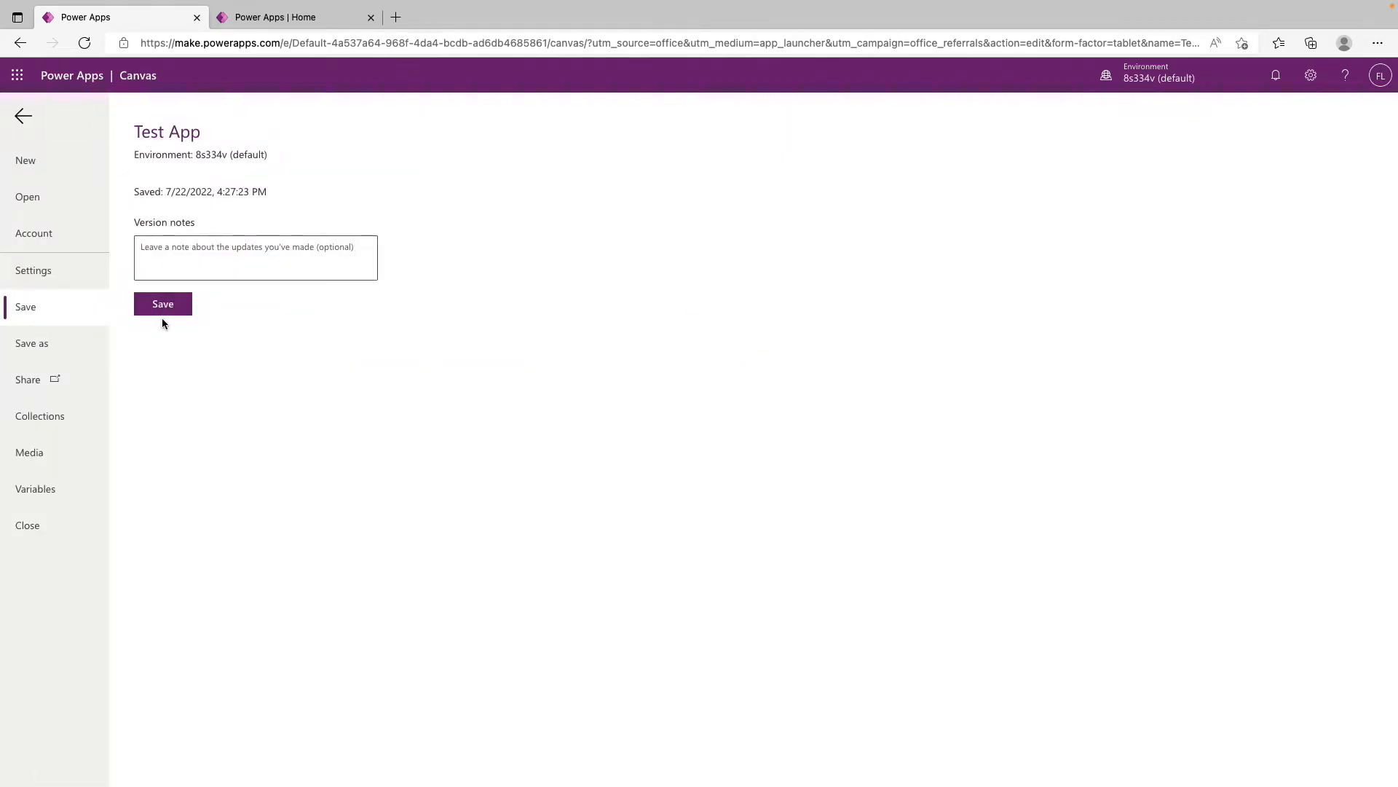
left_click(162, 304)
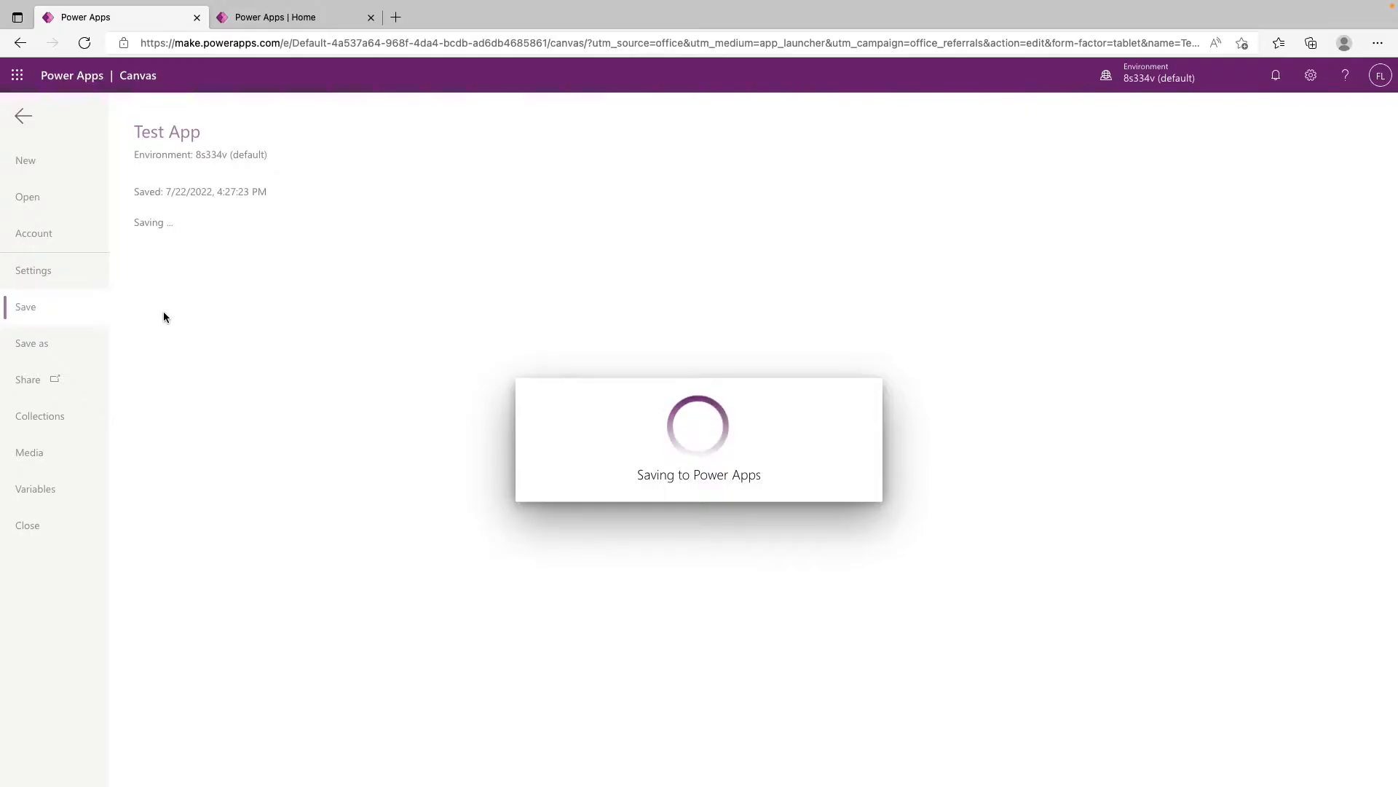
left_click(742, 530)
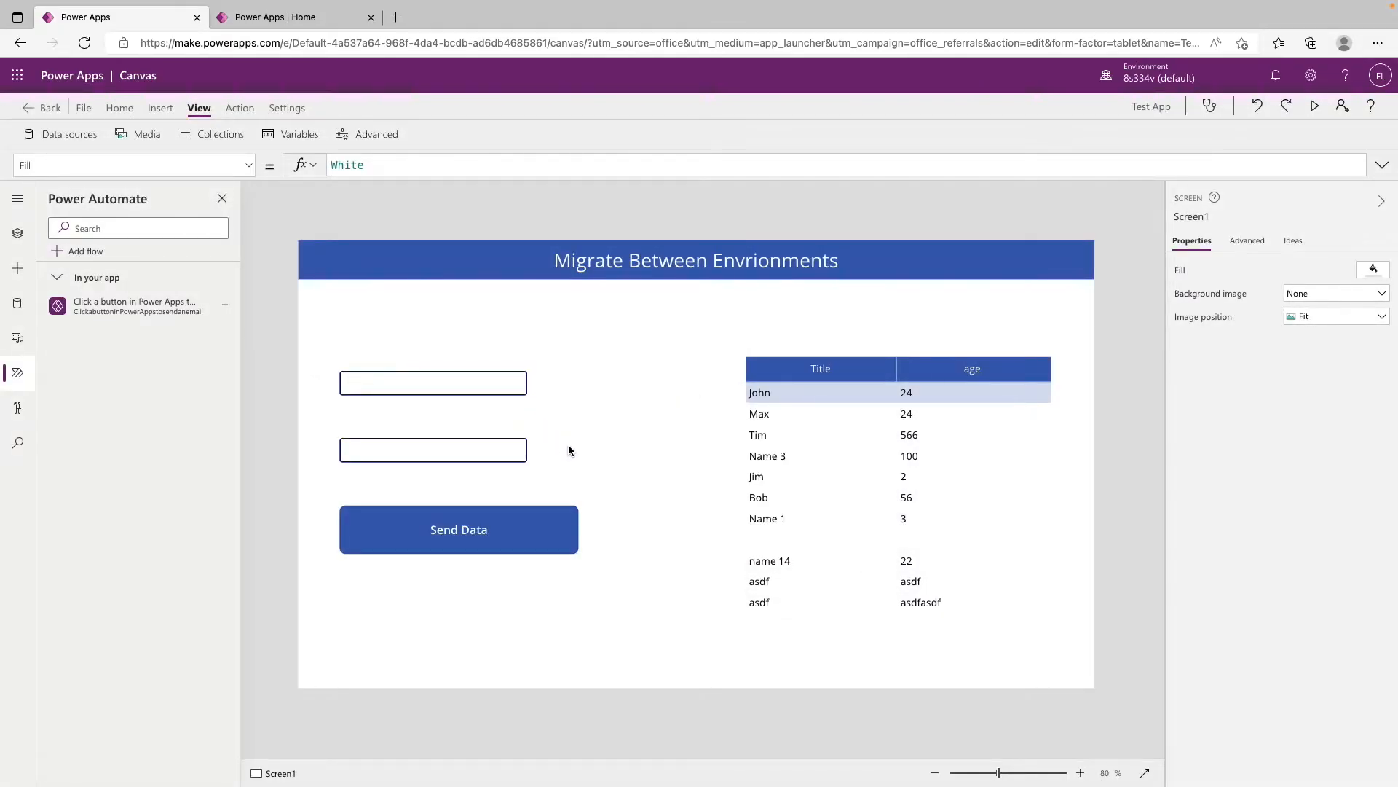
mouse_move(578, 484)
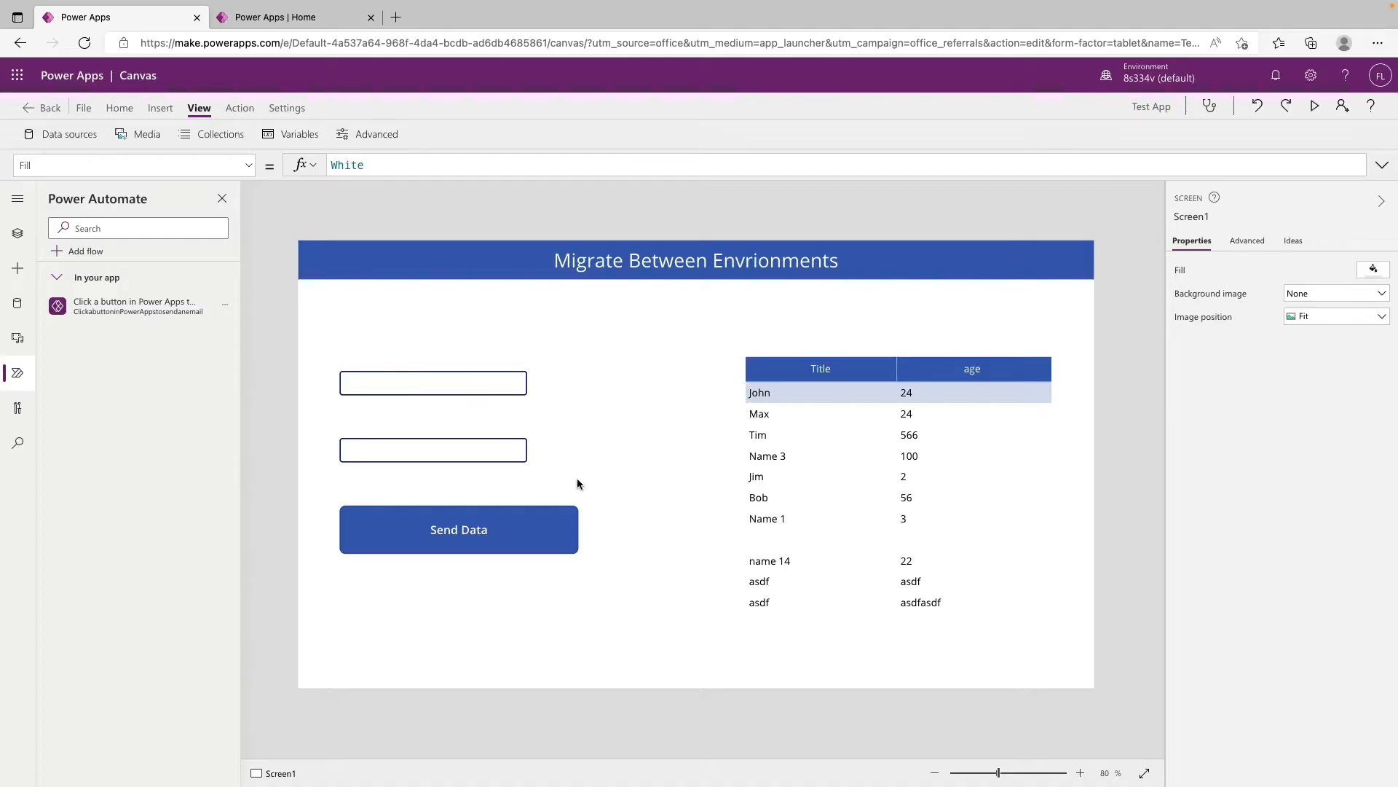
mouse_move(103, 115)
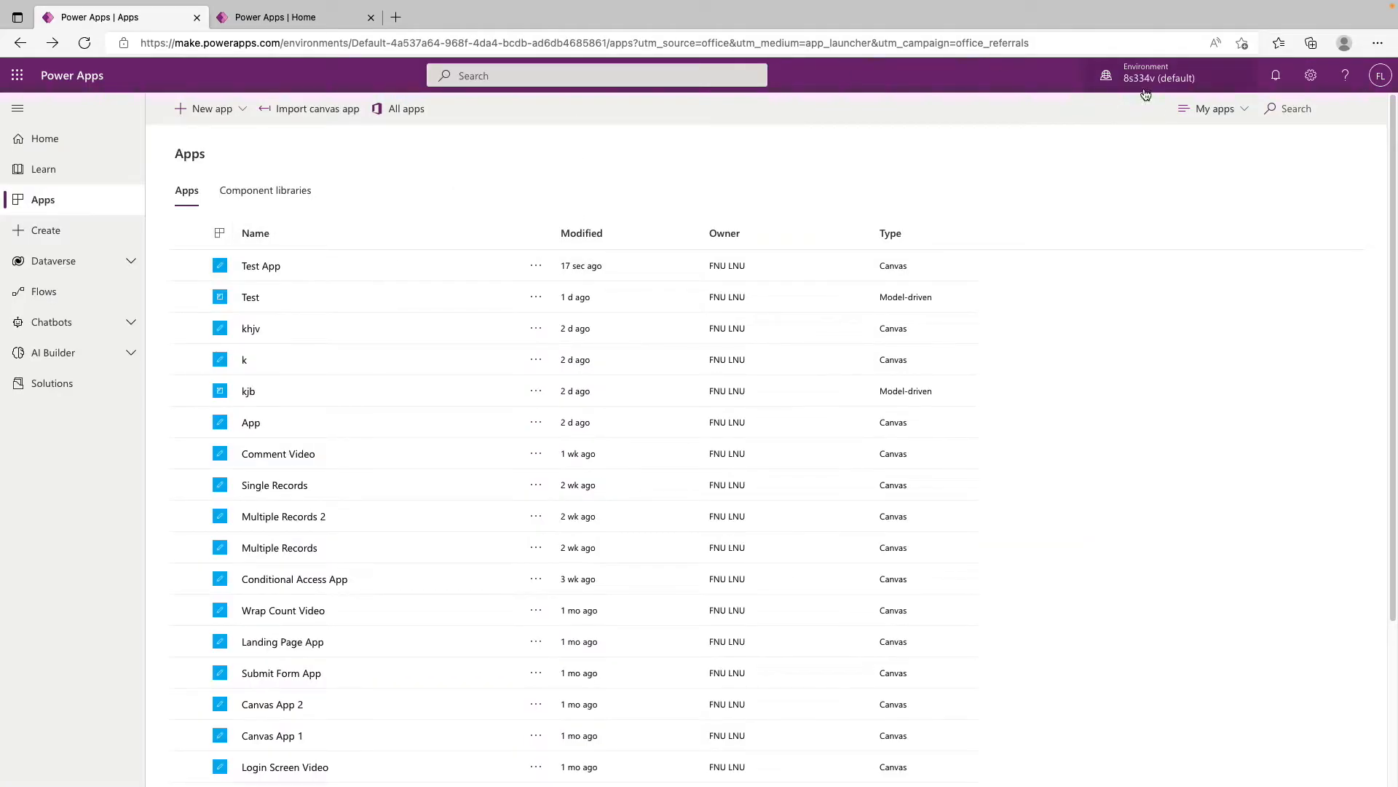
mouse_move(1162, 83)
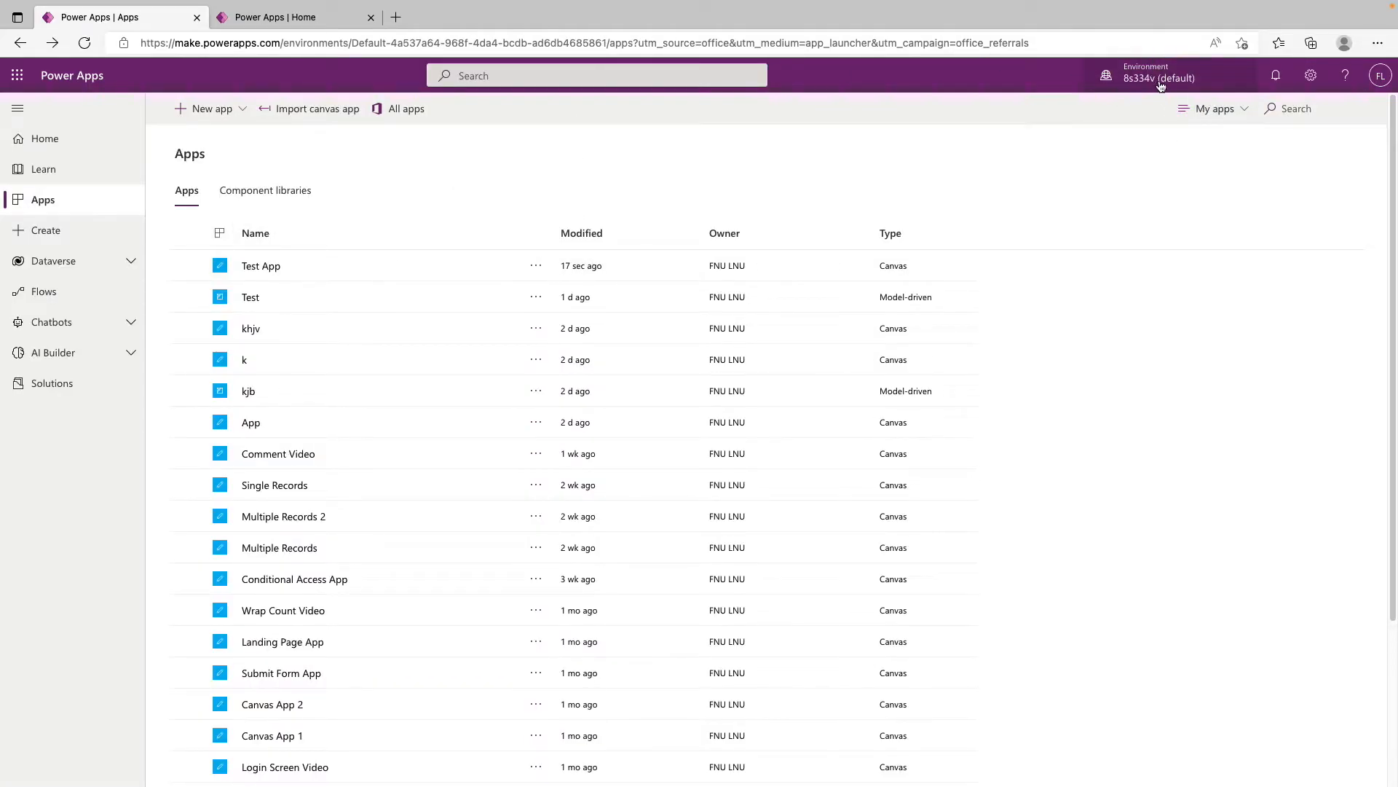
left_click(1160, 73)
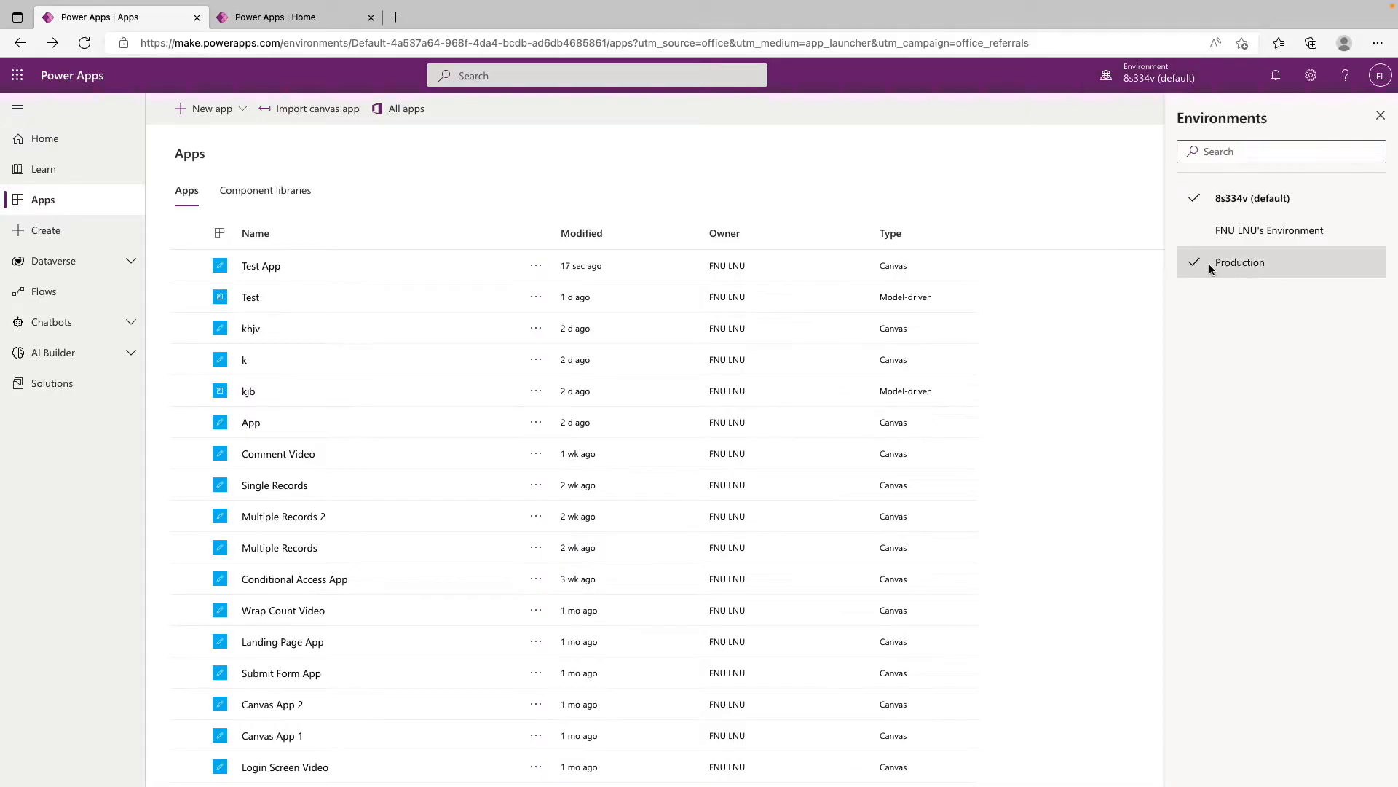
left_click(1380, 116)
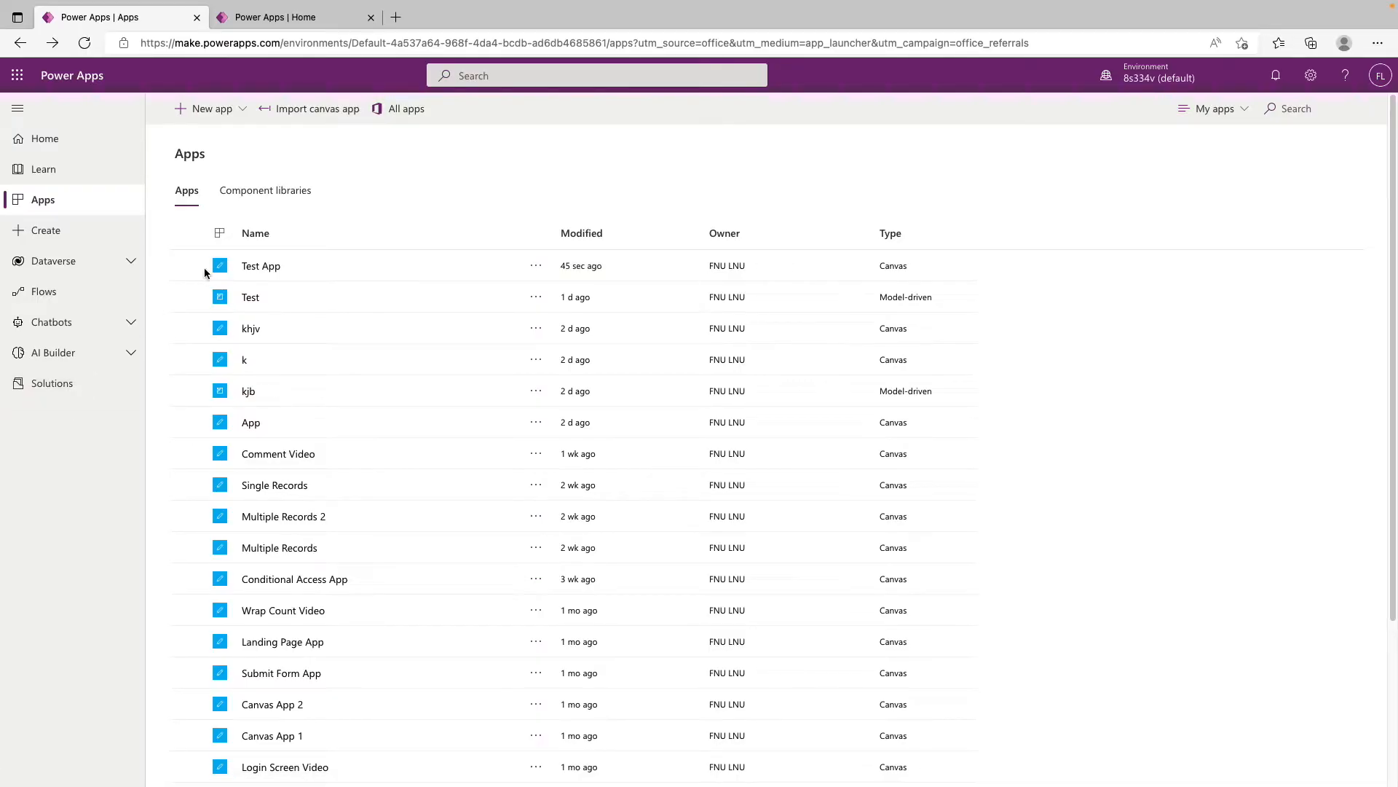
mouse_move(1064, 144)
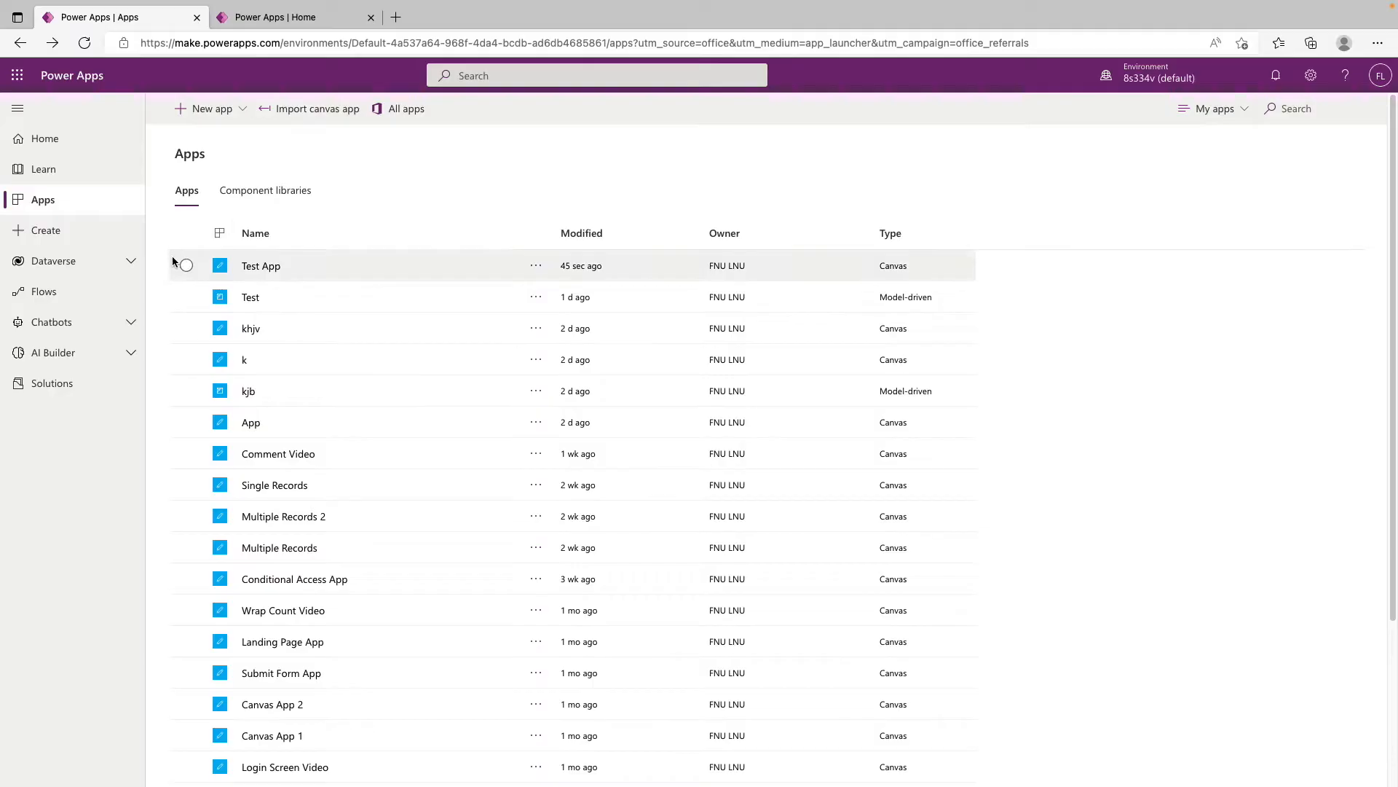
- Start a package export of Test App and name the package 'movetoproduction'
left_click(185, 265)
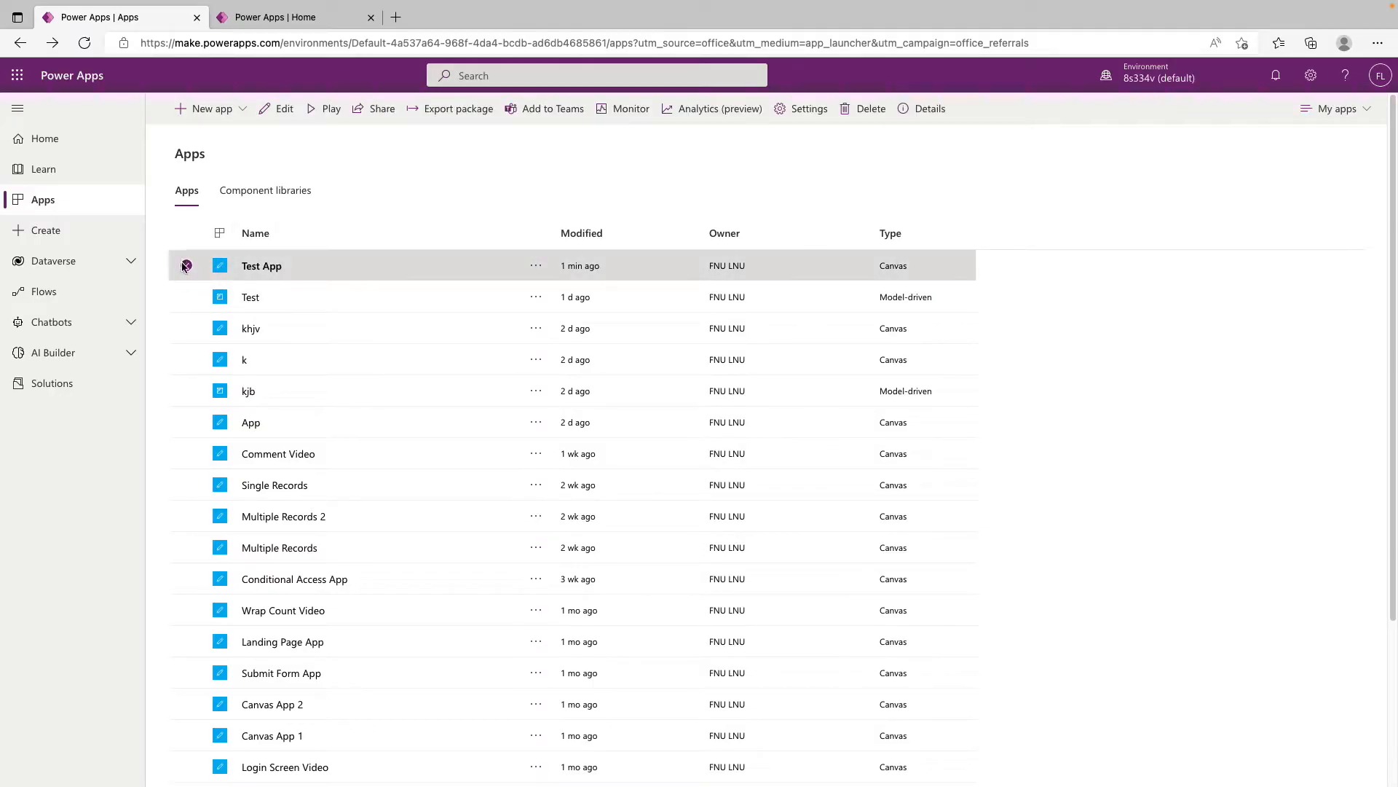
left_click(458, 108)
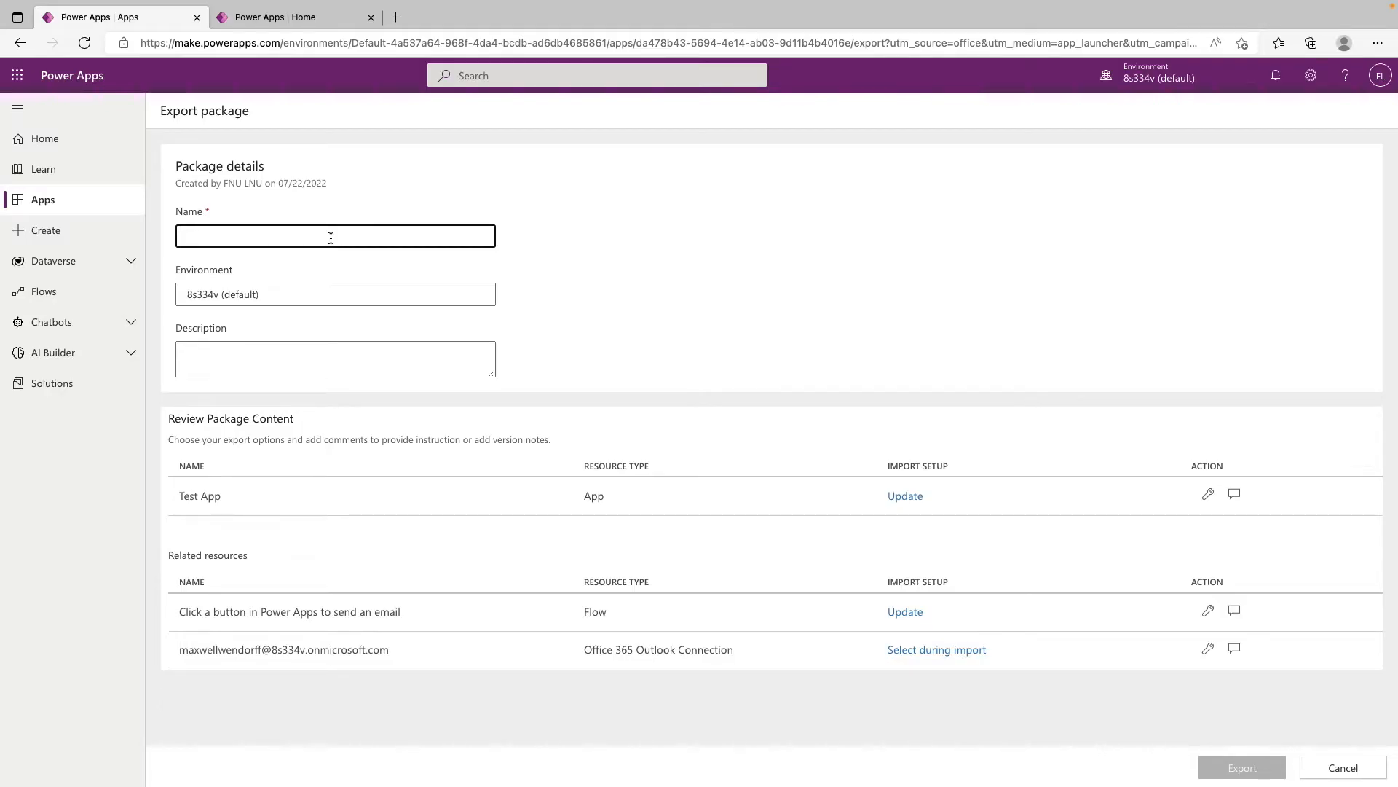
type("movetoproduction")
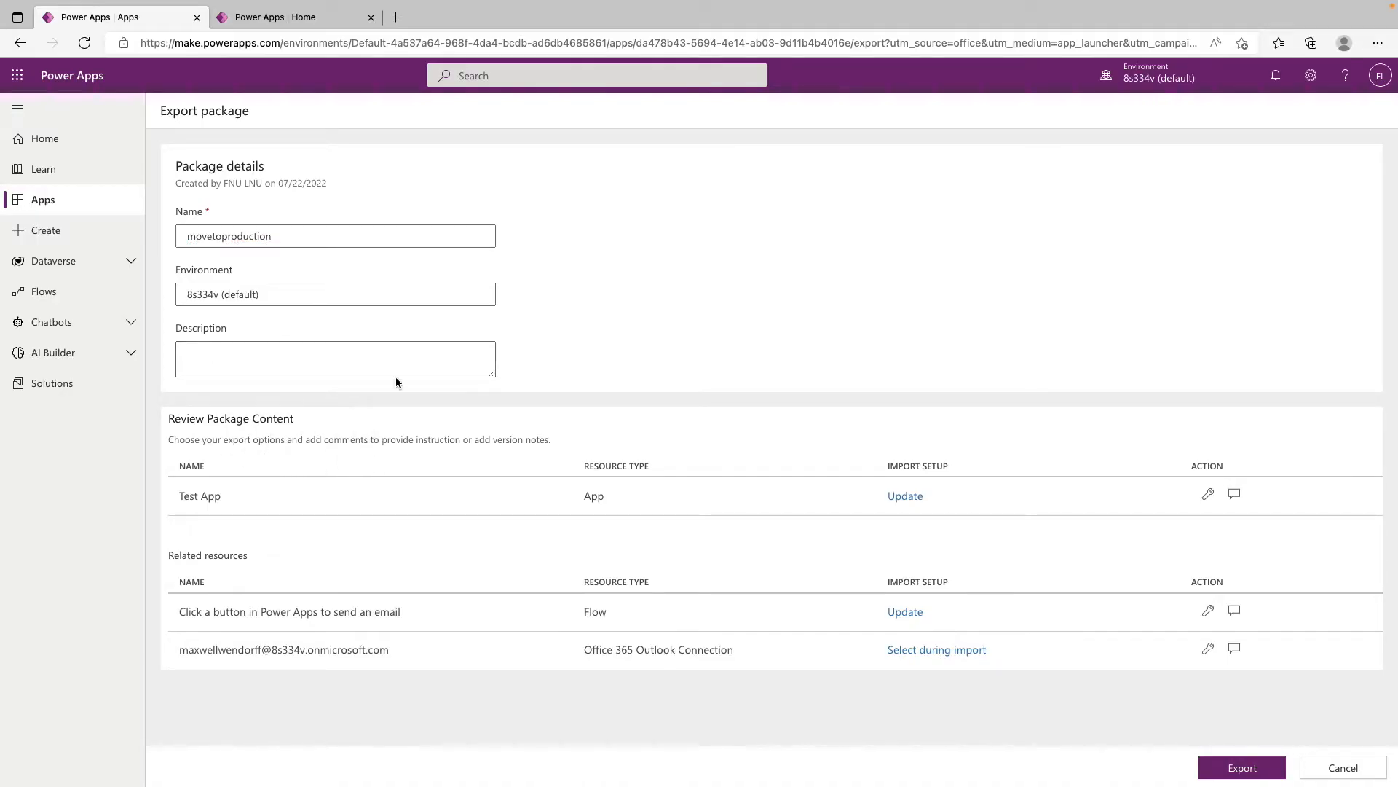
mouse_move(397, 453)
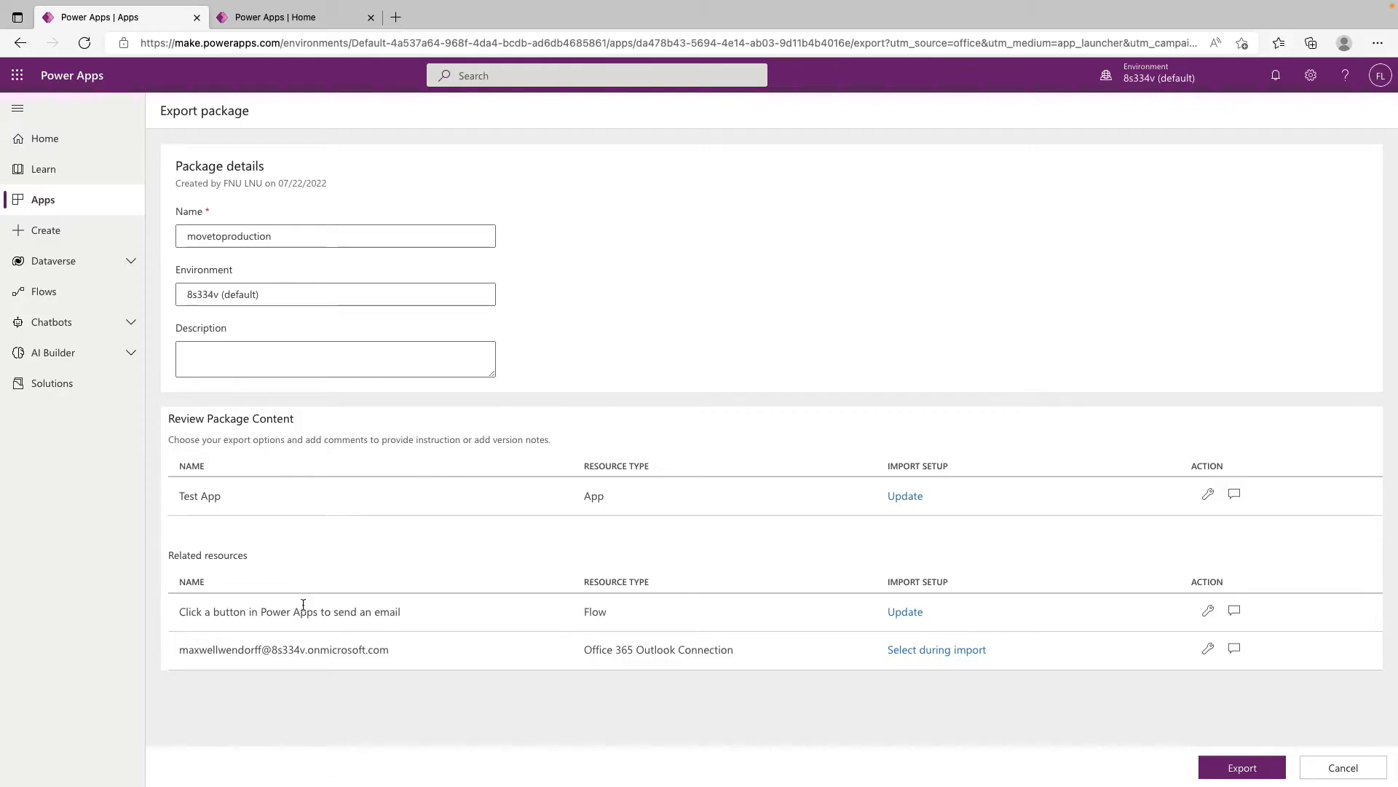
mouse_move(945, 504)
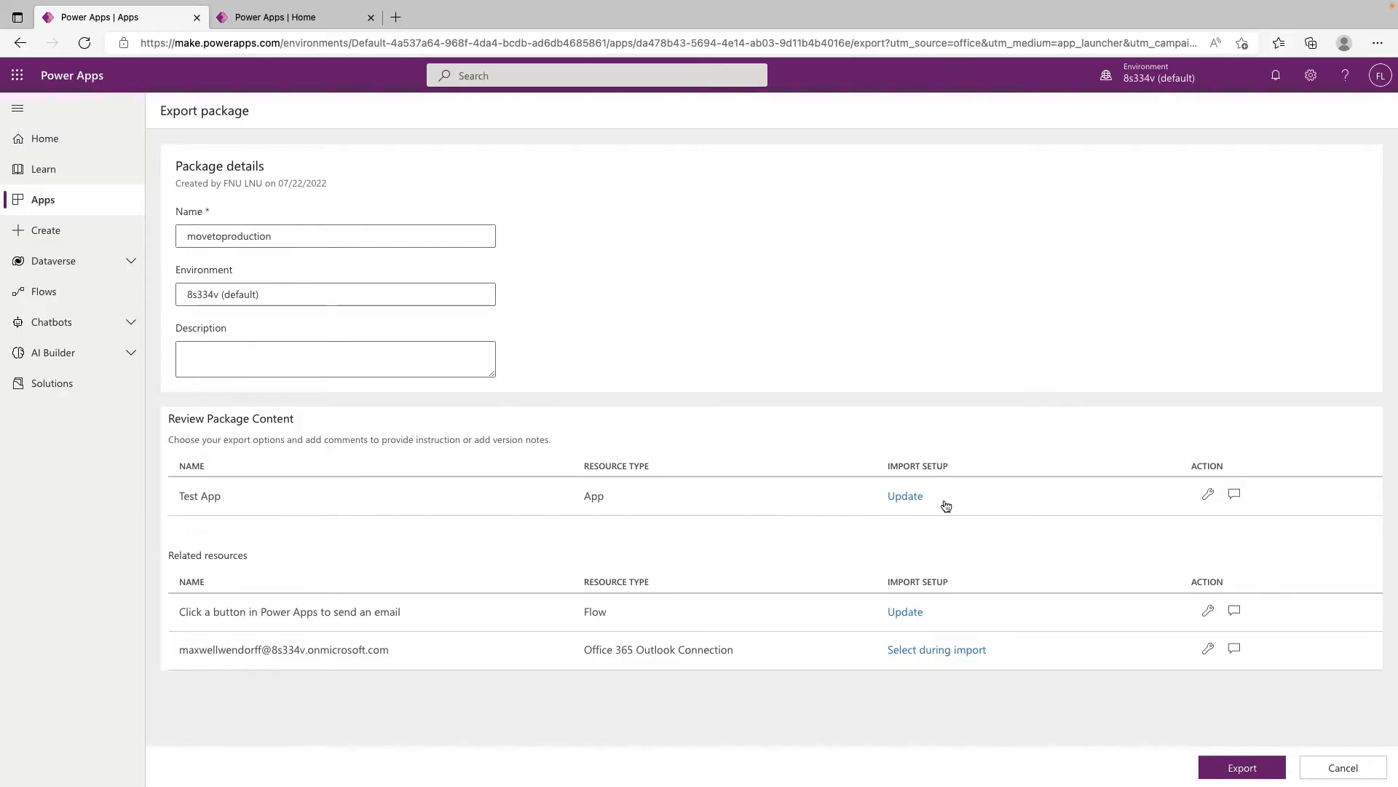
mouse_move(912, 509)
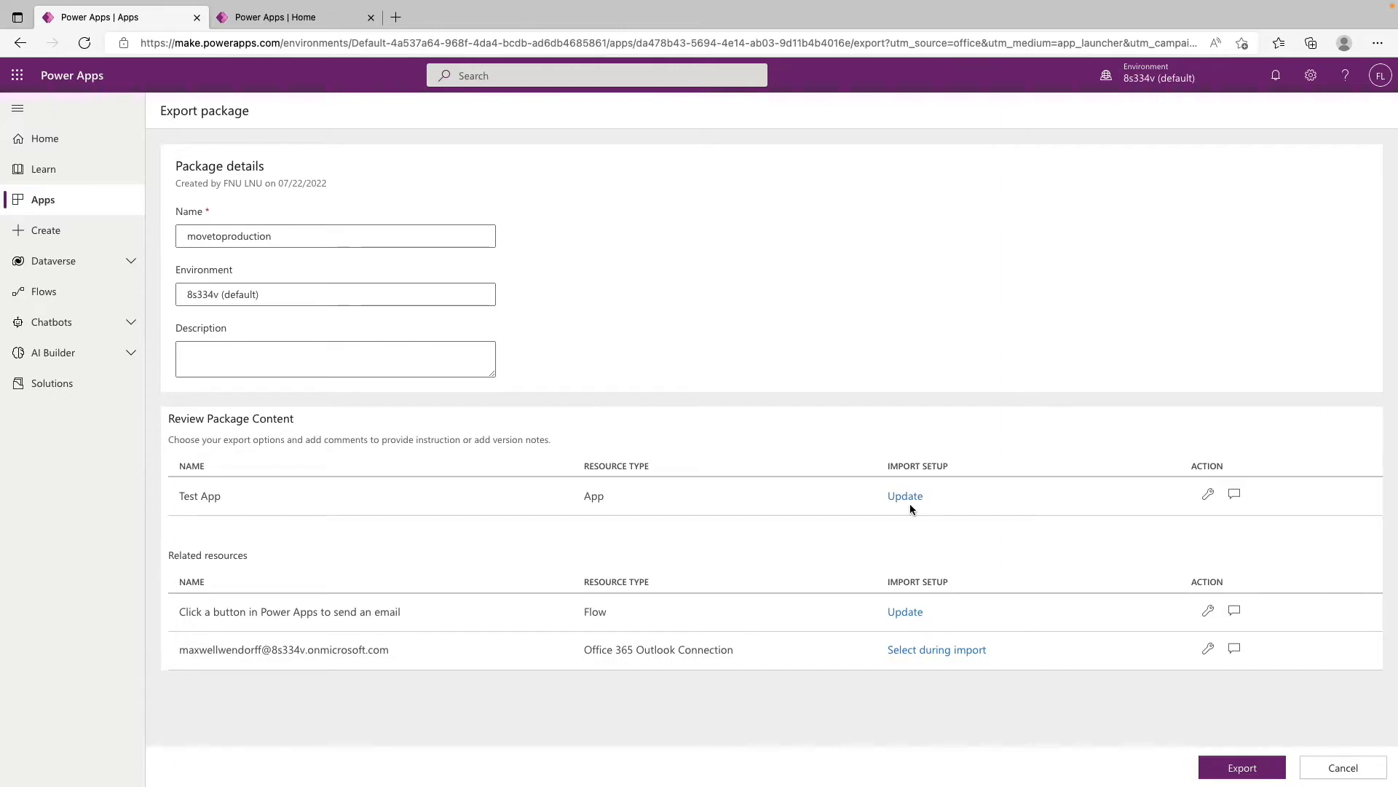
- Set the Test App and send-an-email flow import setups to Create as new
left_click(904, 495)
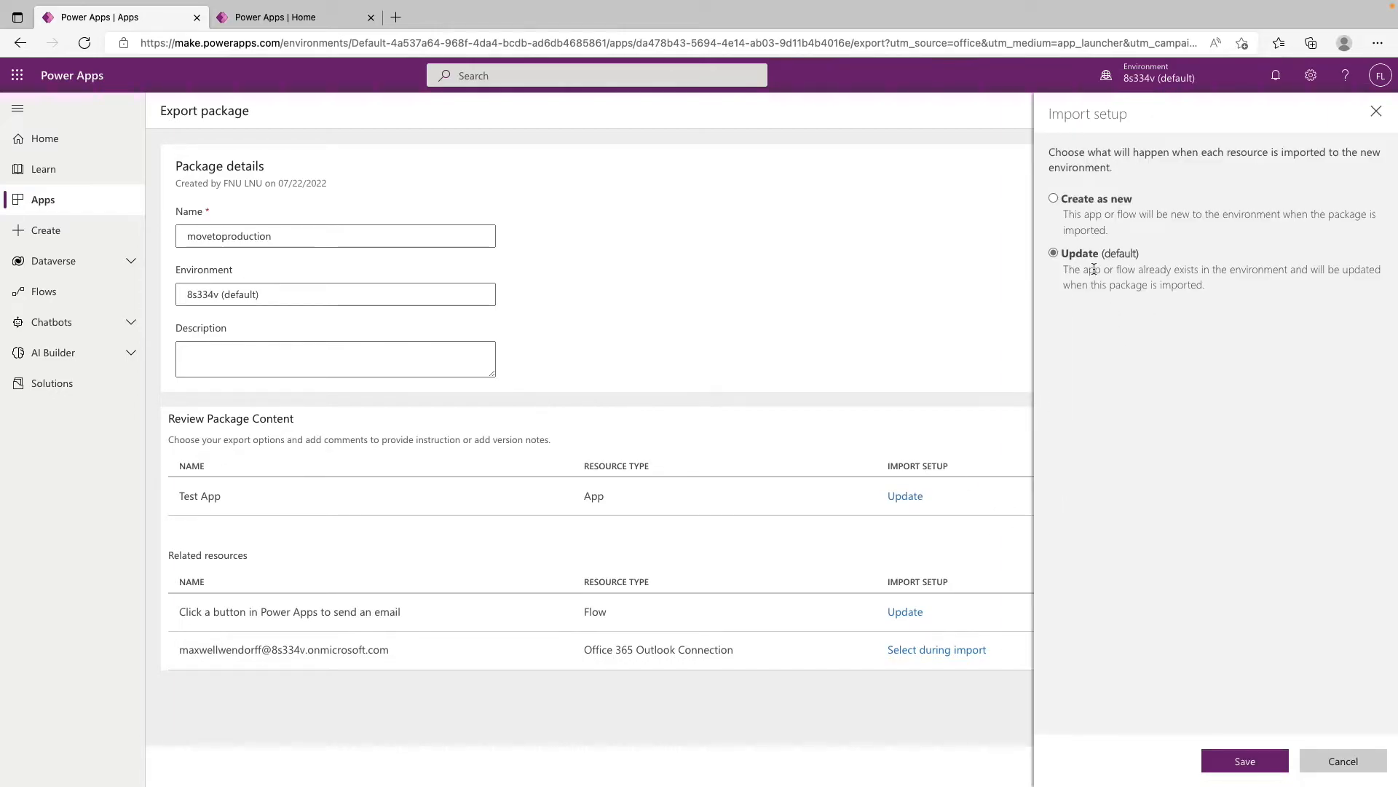
left_click(1053, 198)
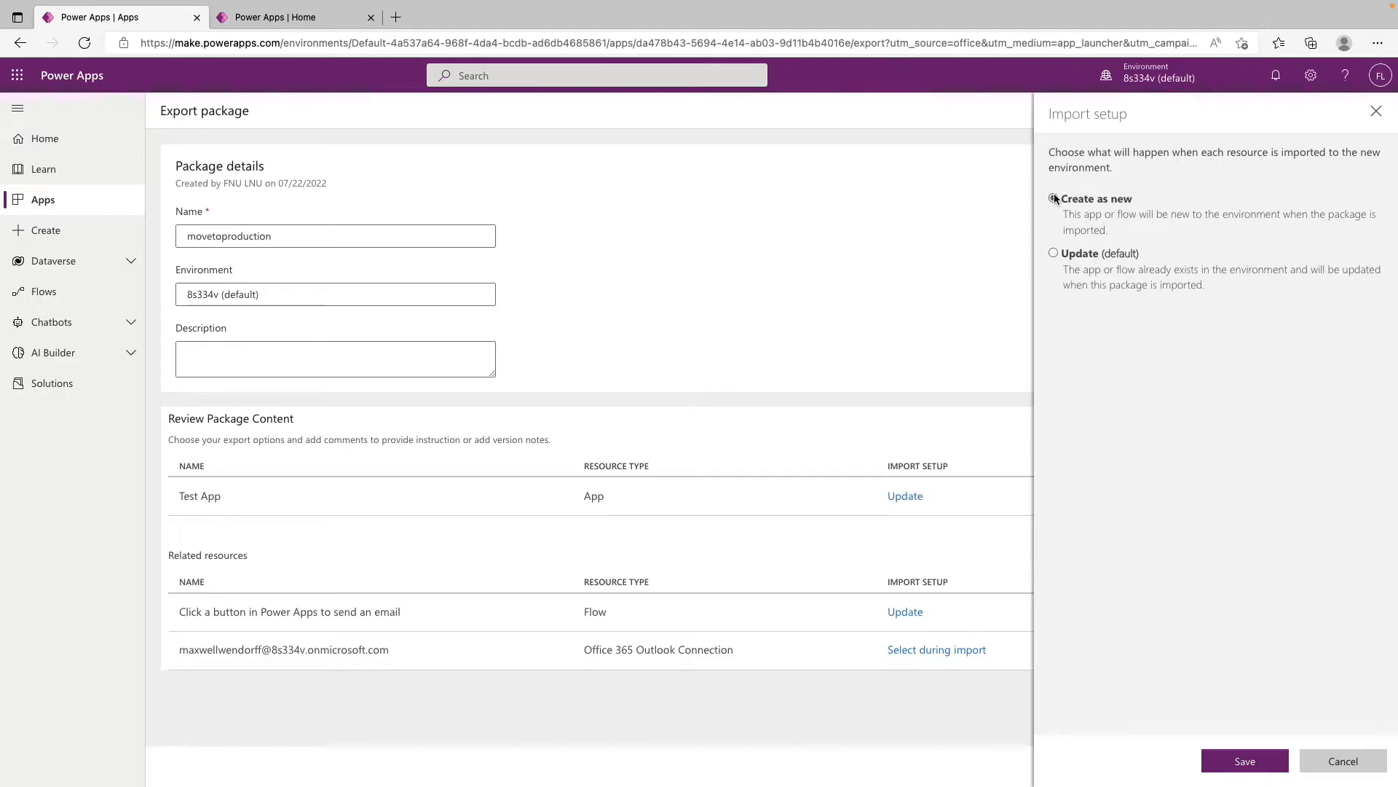
left_click(1054, 199)
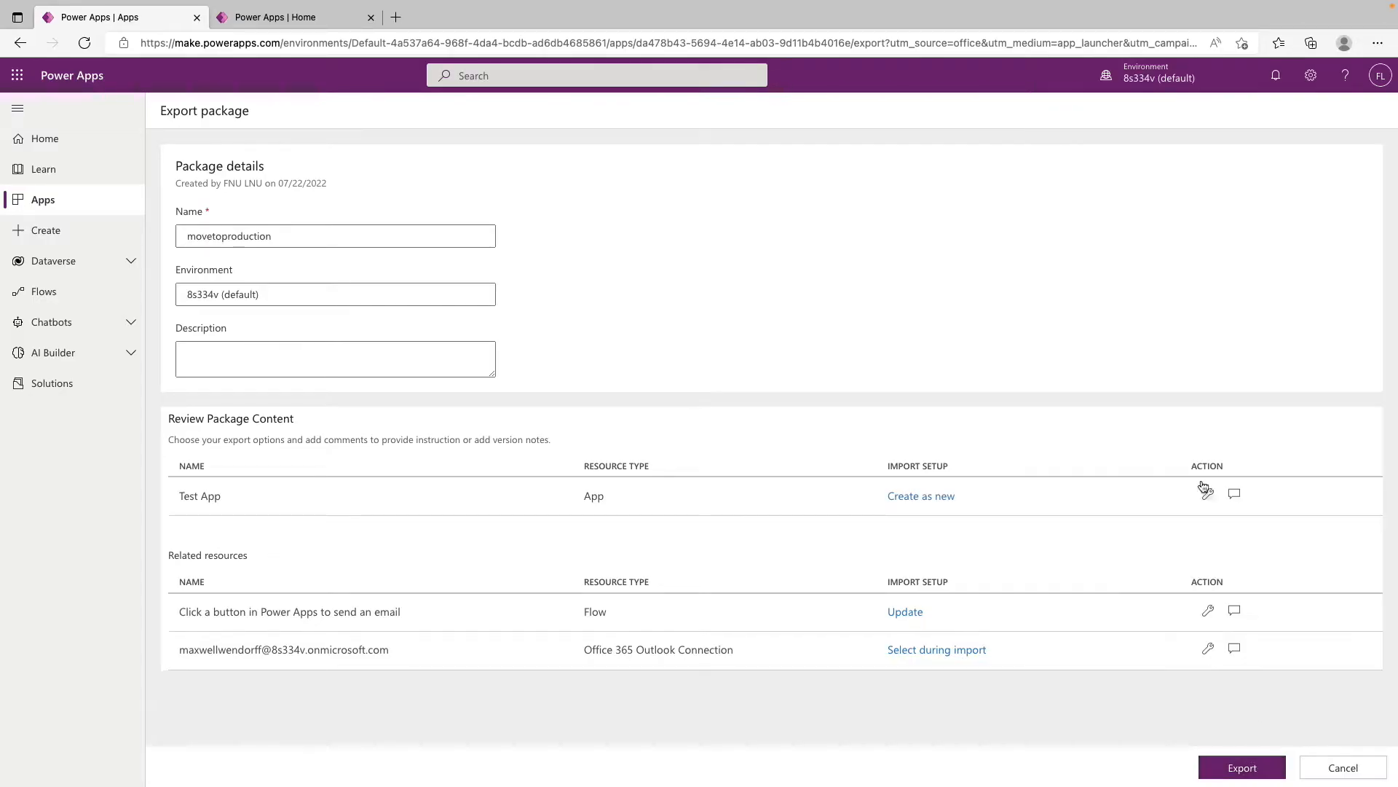
mouse_move(170, 631)
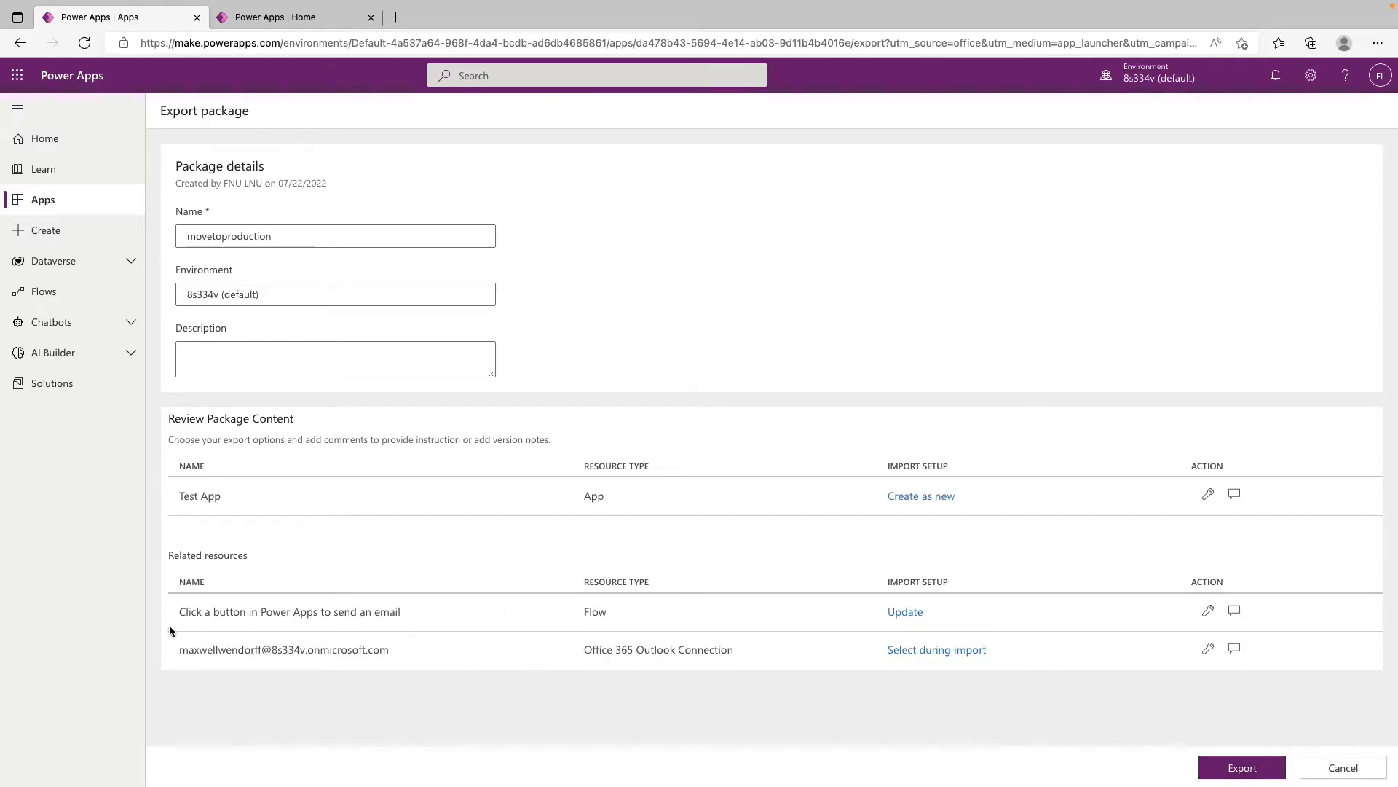
mouse_move(513, 598)
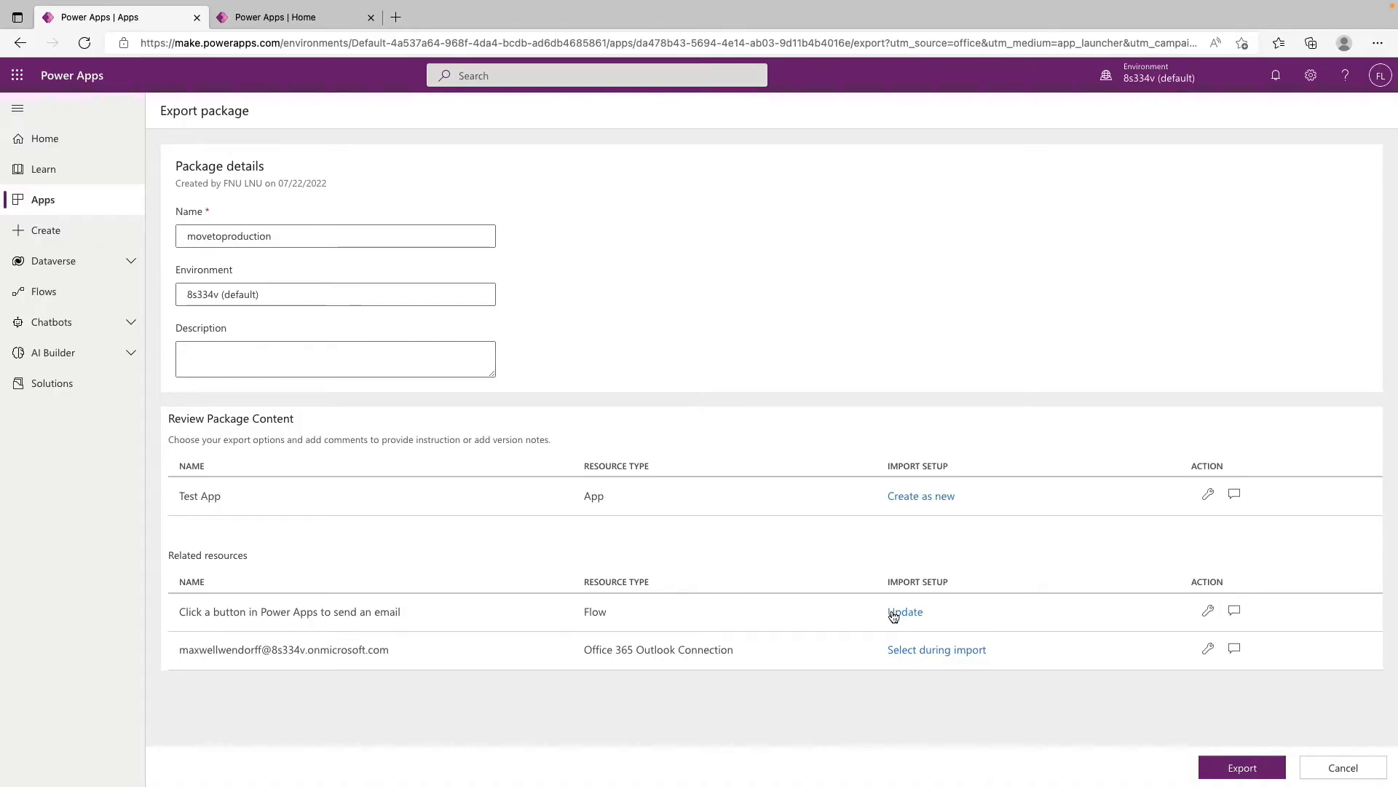
left_click(904, 612)
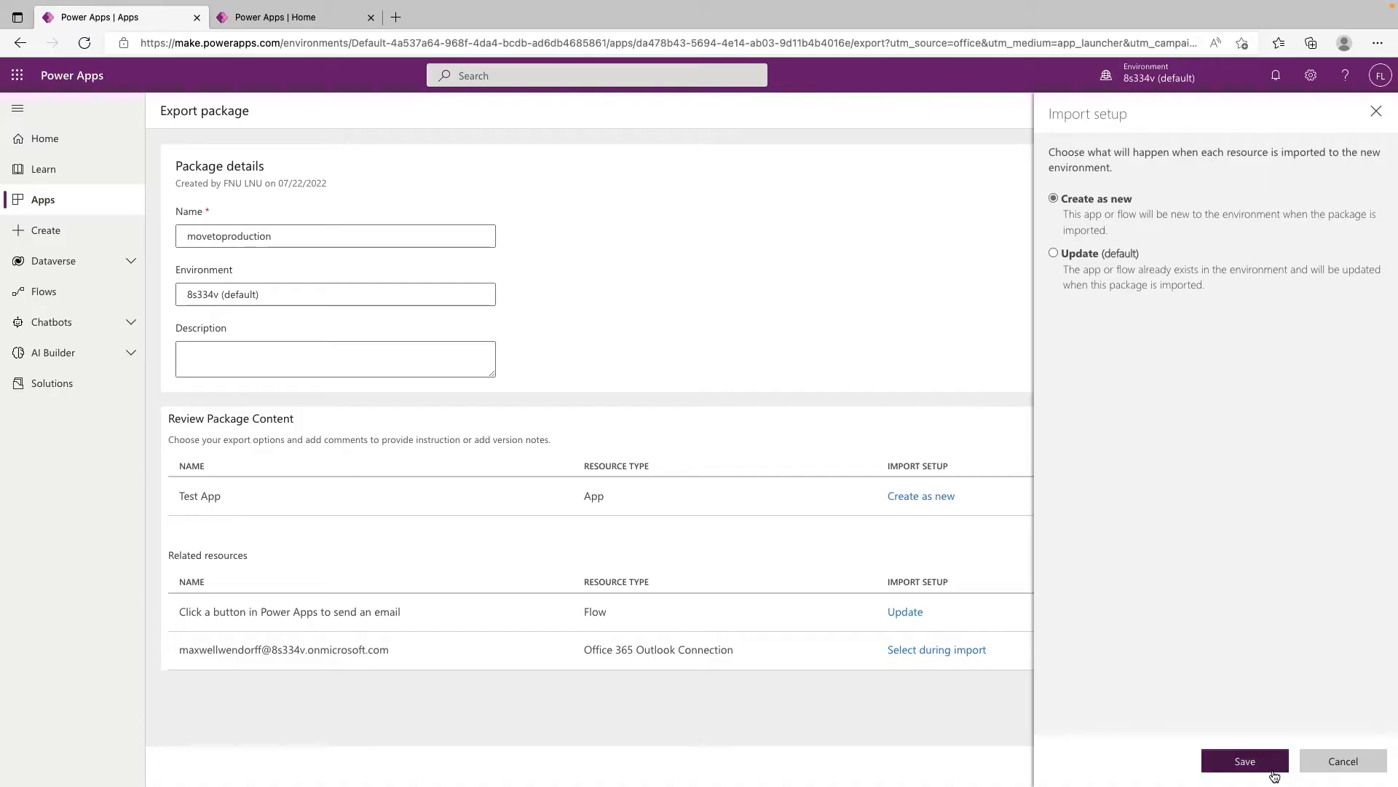
left_click(1244, 761)
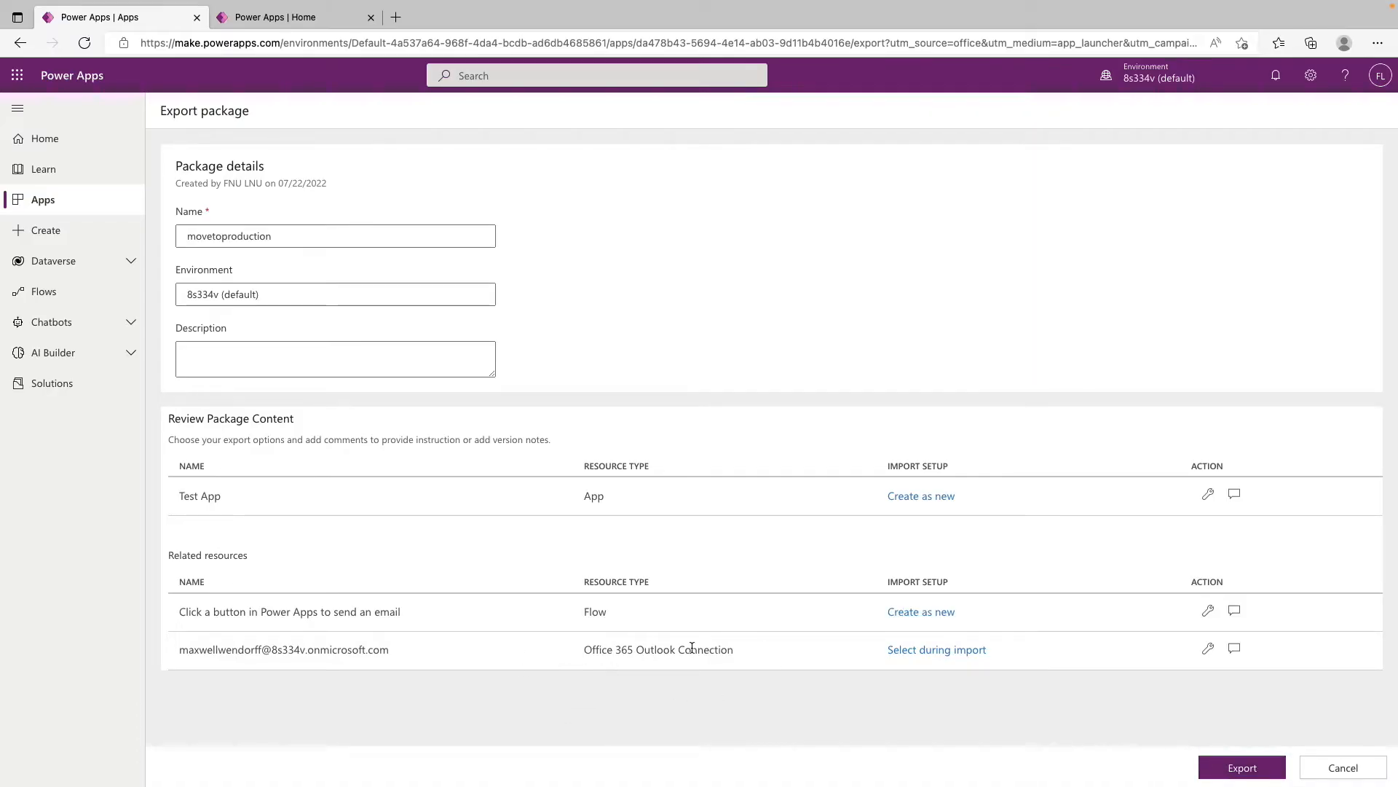
mouse_move(1040, 713)
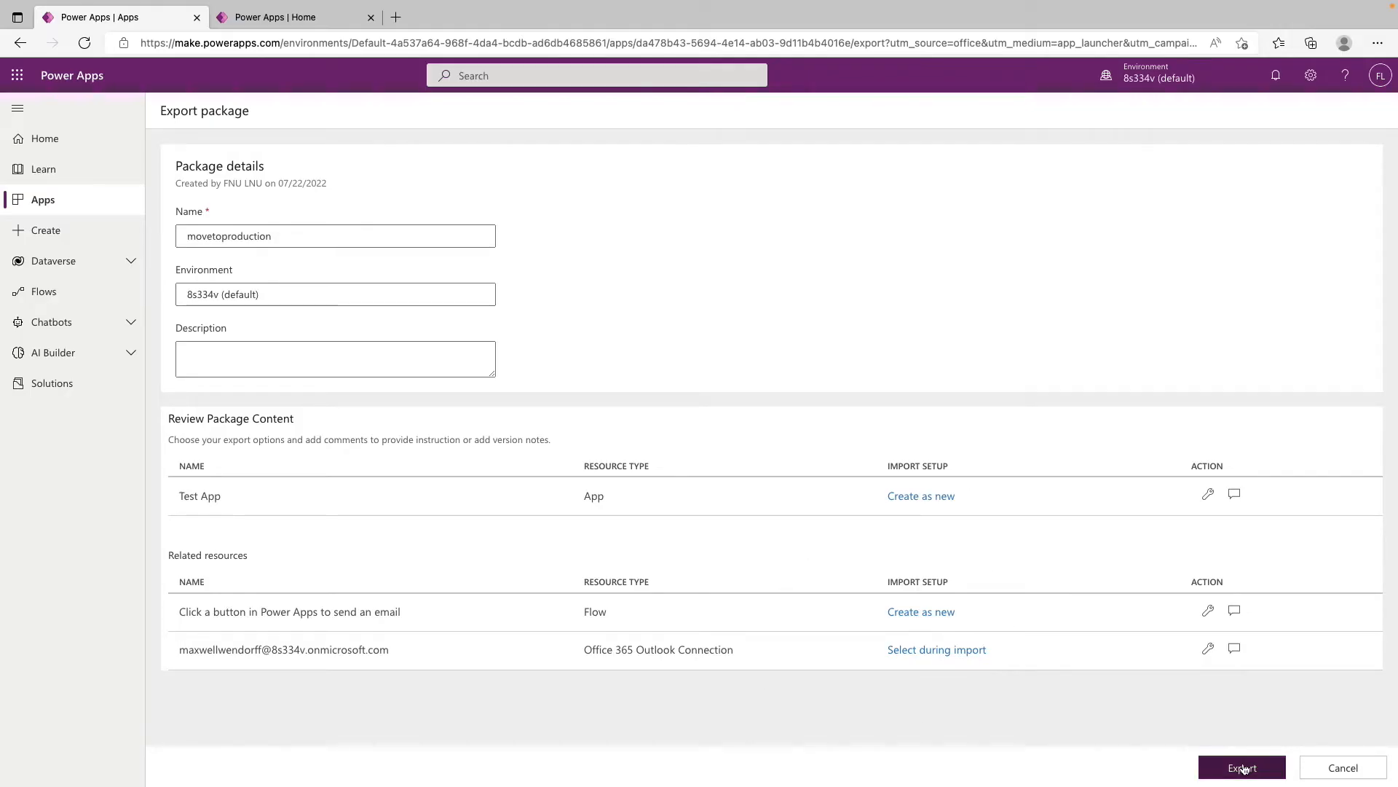
- Export the movetoproduction package, then view Apps in the Production environment
left_click(1242, 767)
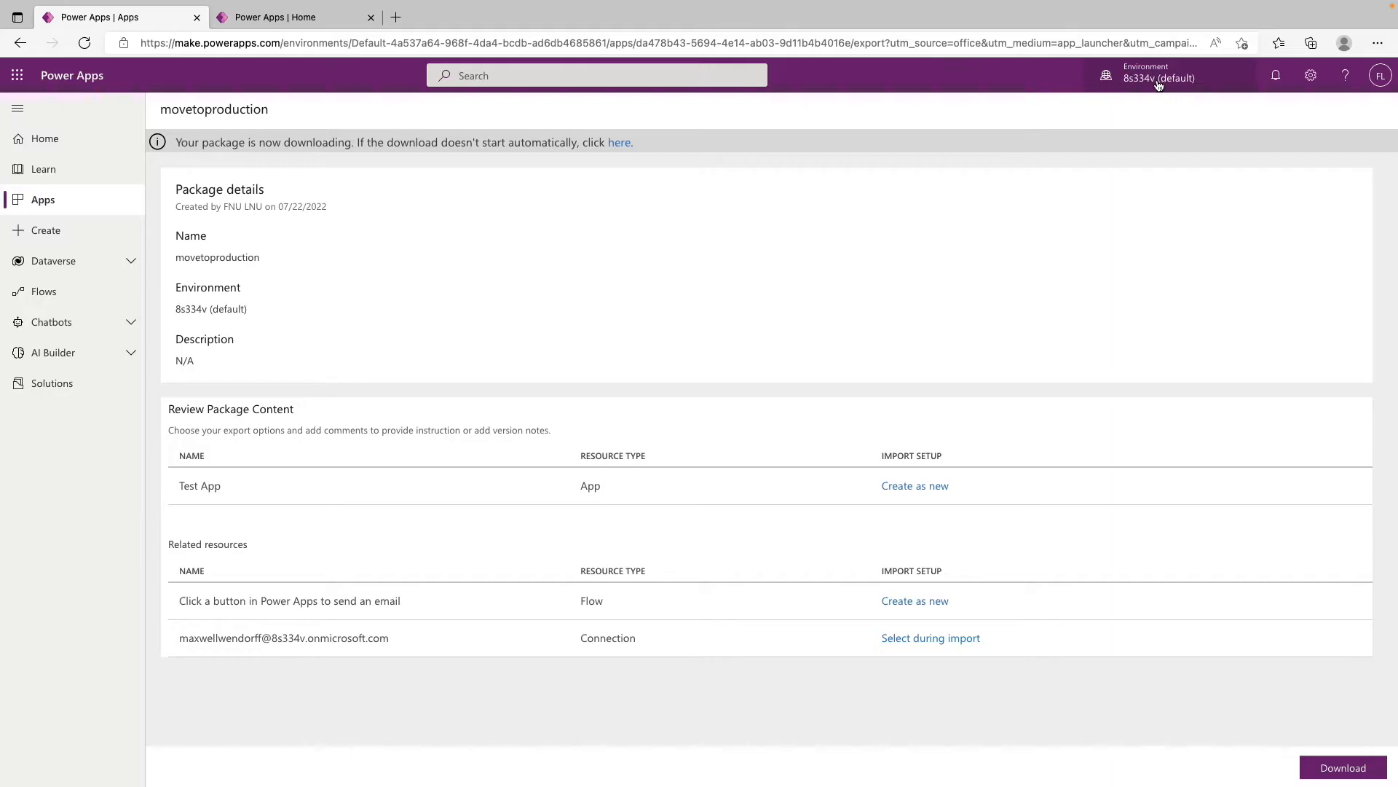
left_click(1158, 78)
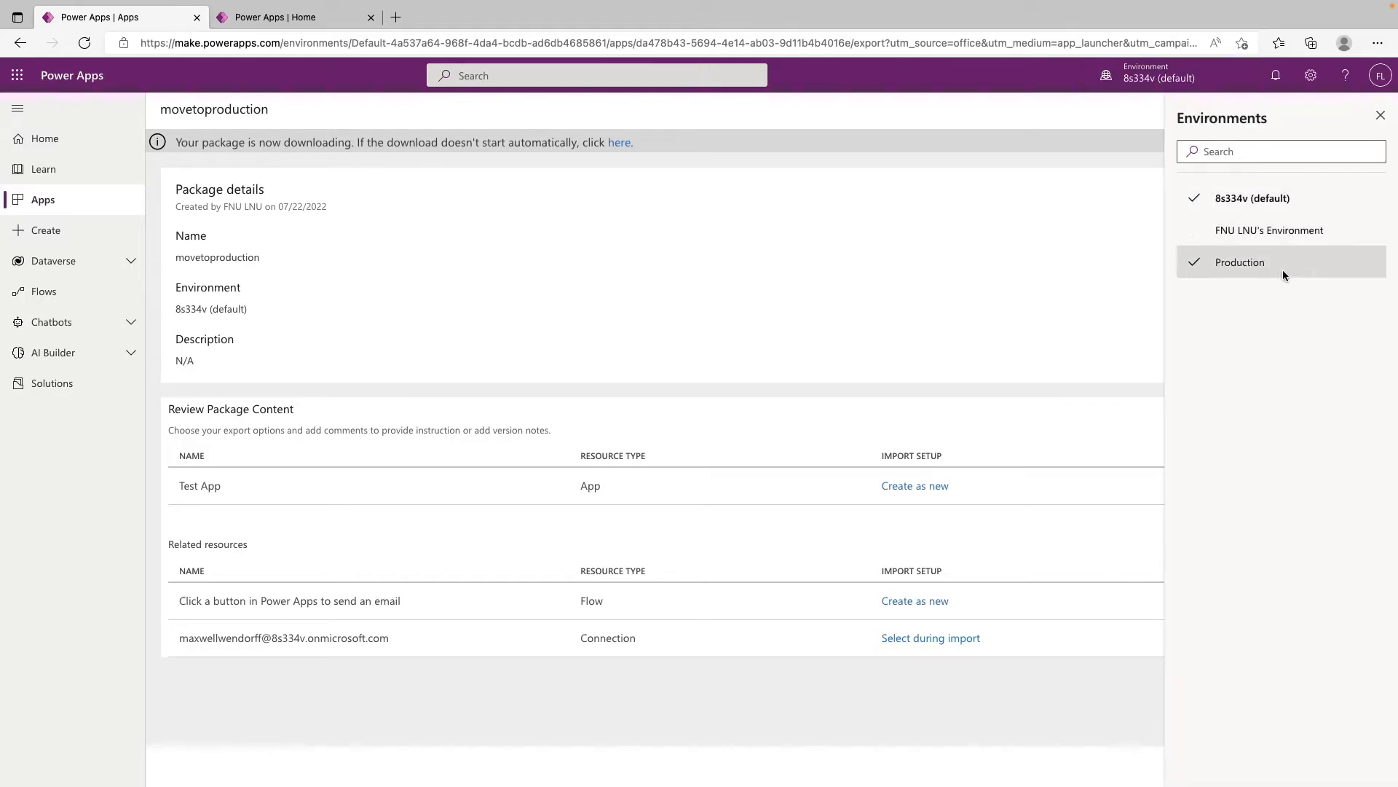
left_click(1240, 262)
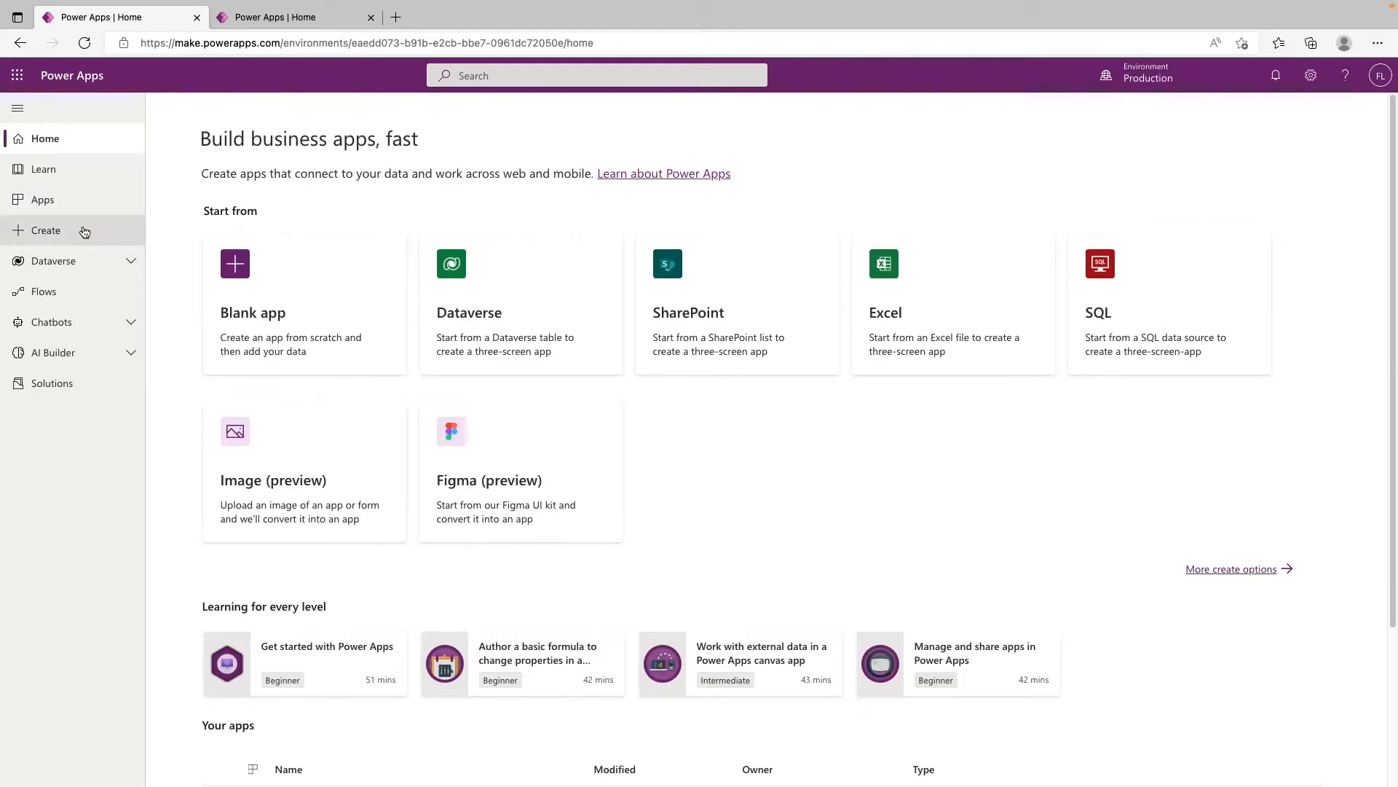
left_click(43, 199)
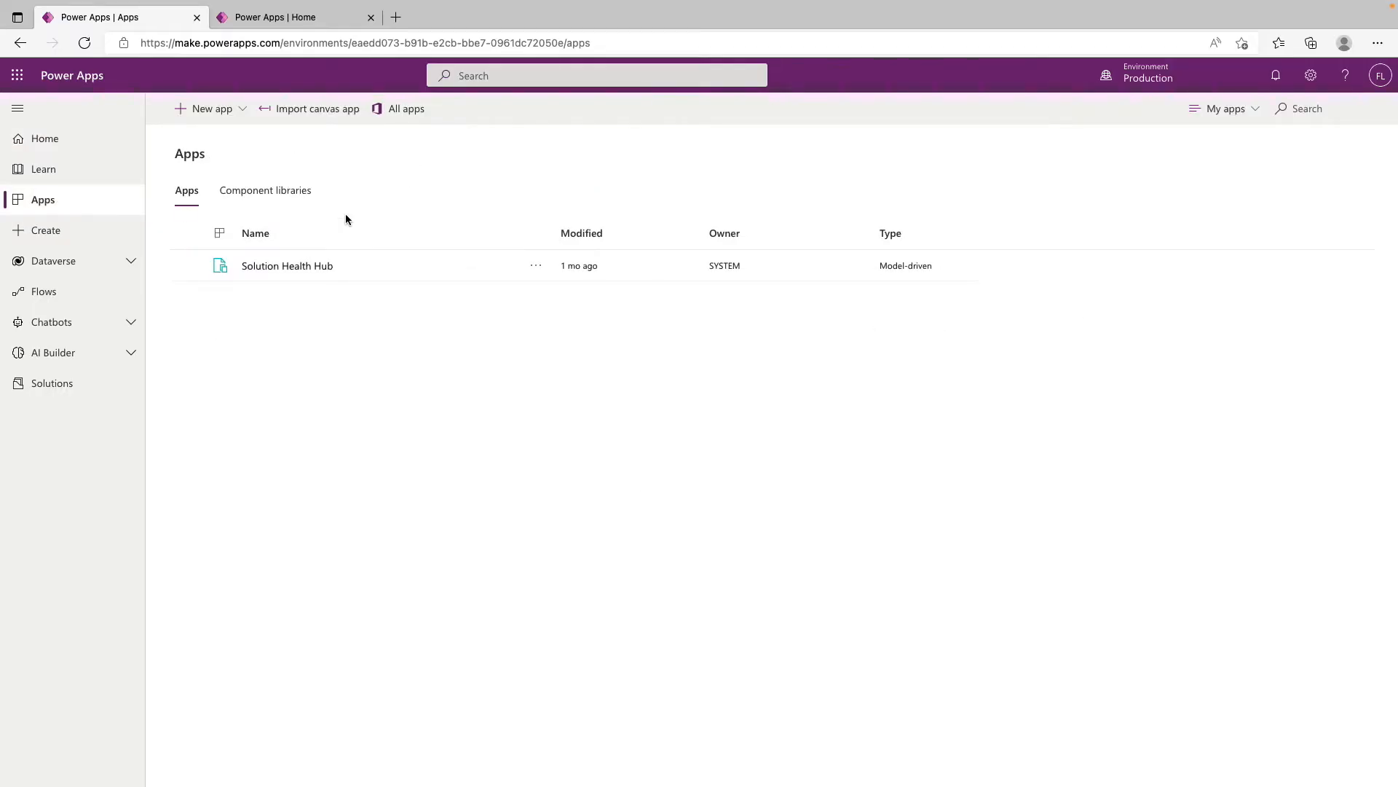
mouse_move(336, 113)
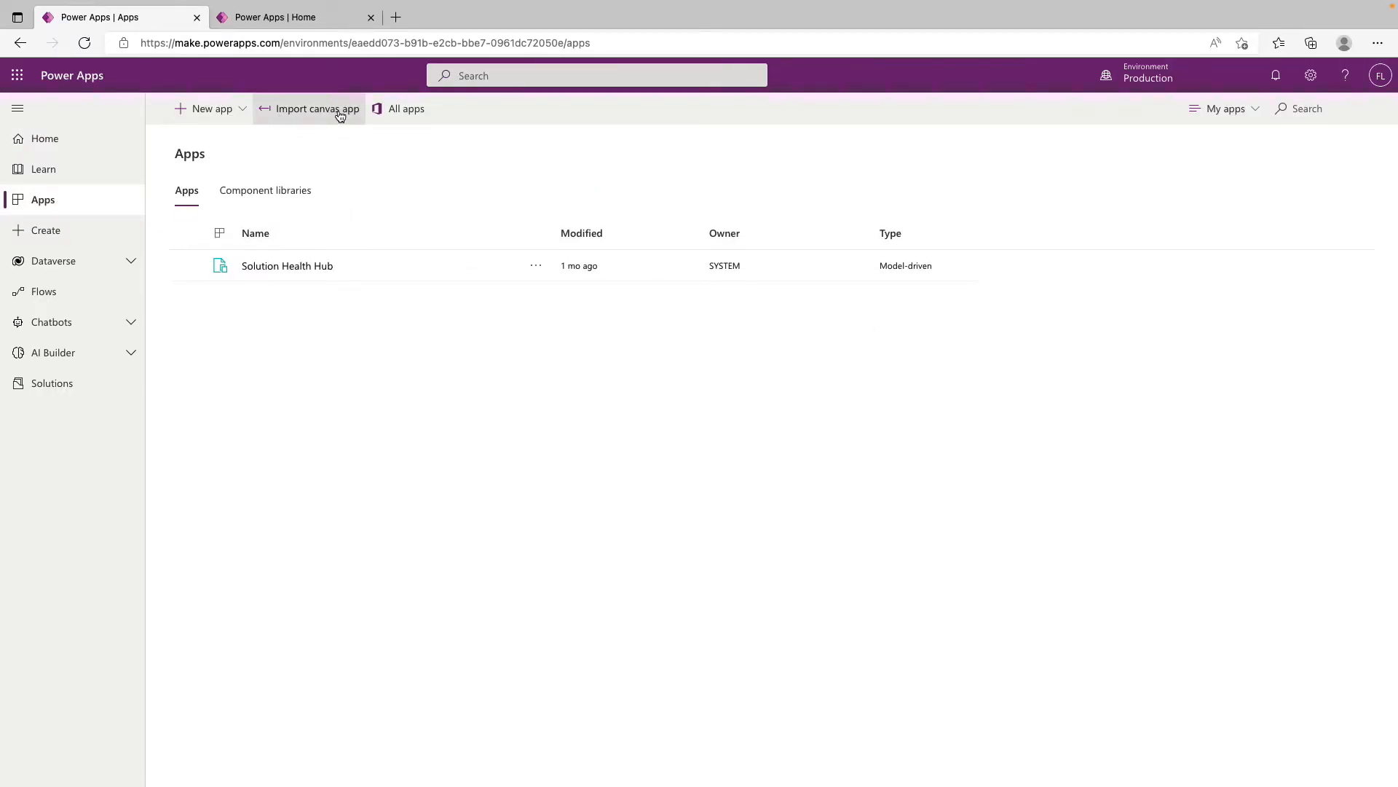
- Import a canvas app by uploading the movetoproduction .zip package
left_click(316, 109)
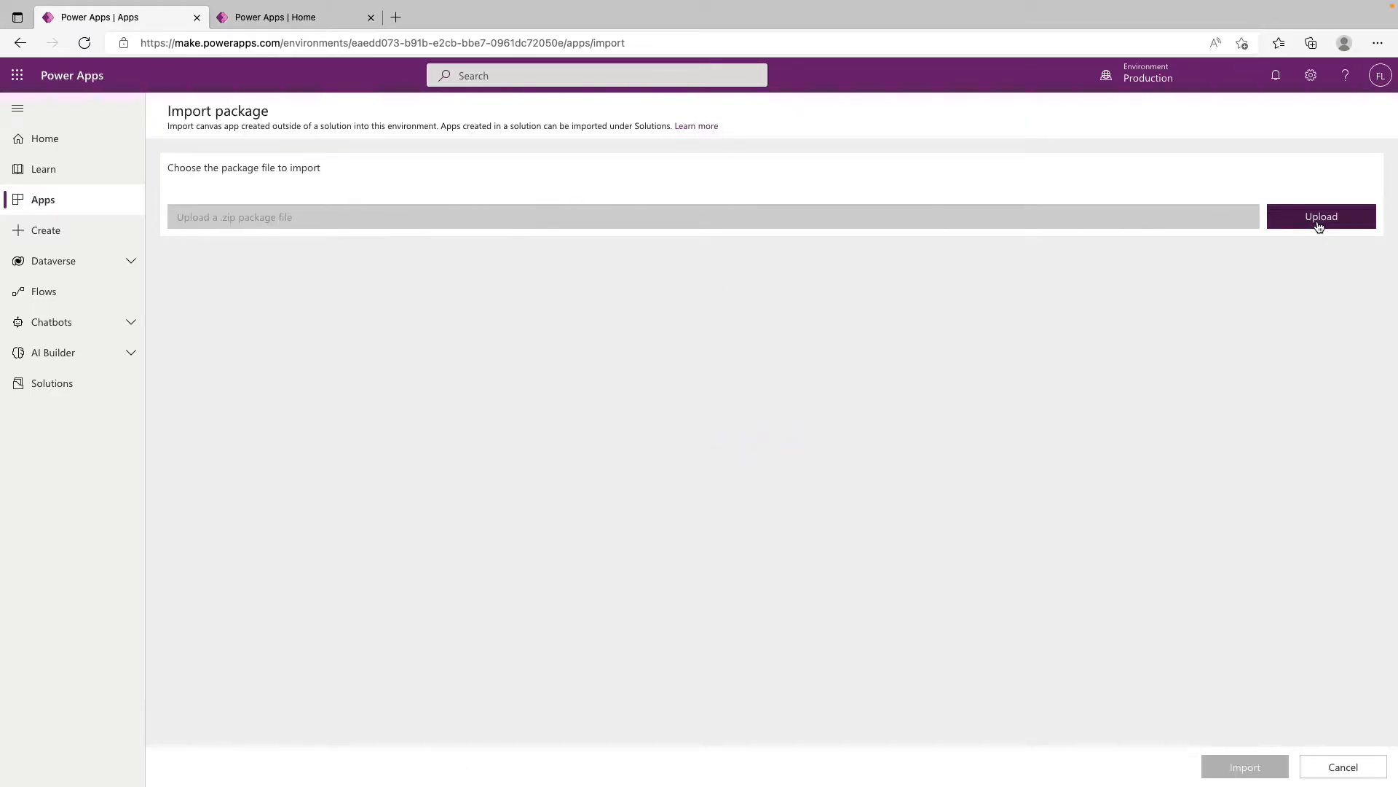
left_click(1320, 216)
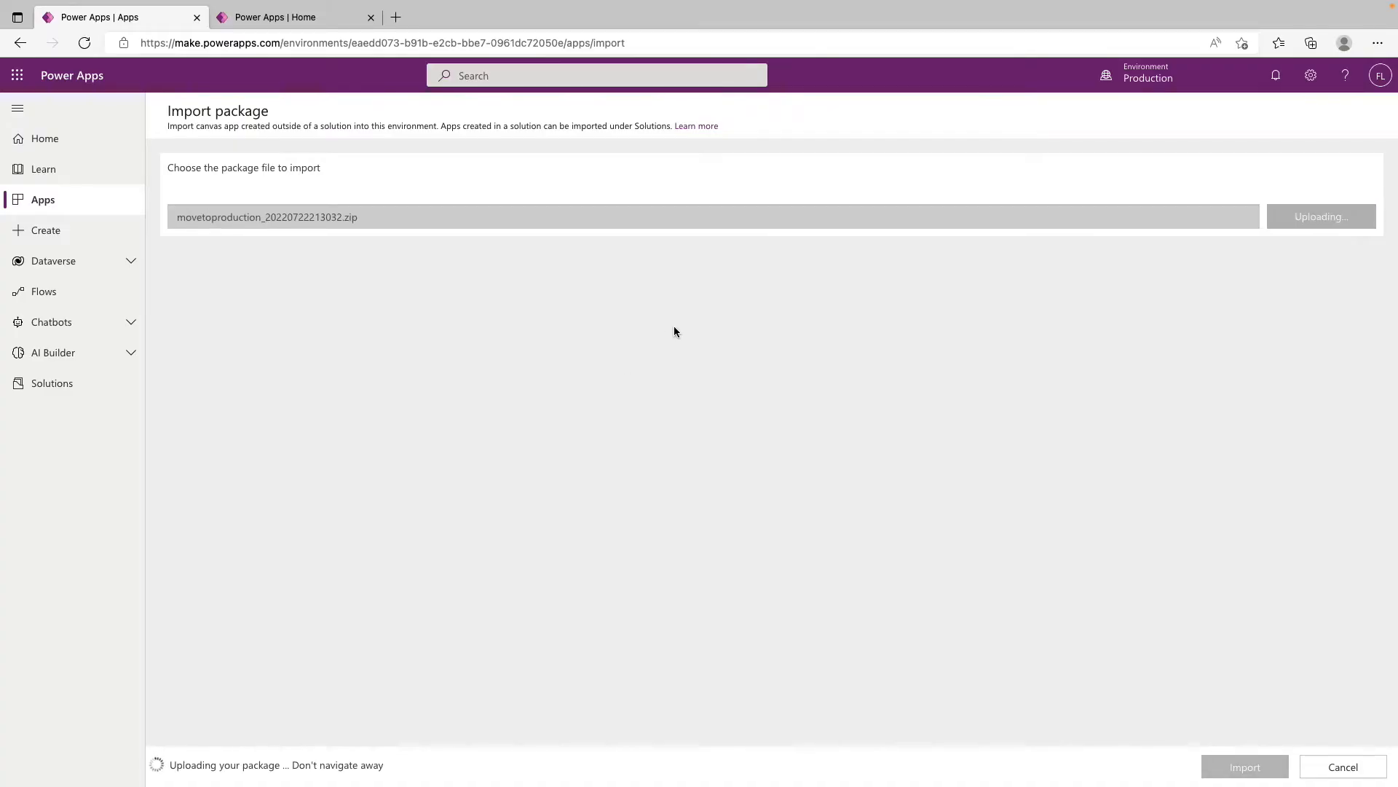
mouse_move(291, 704)
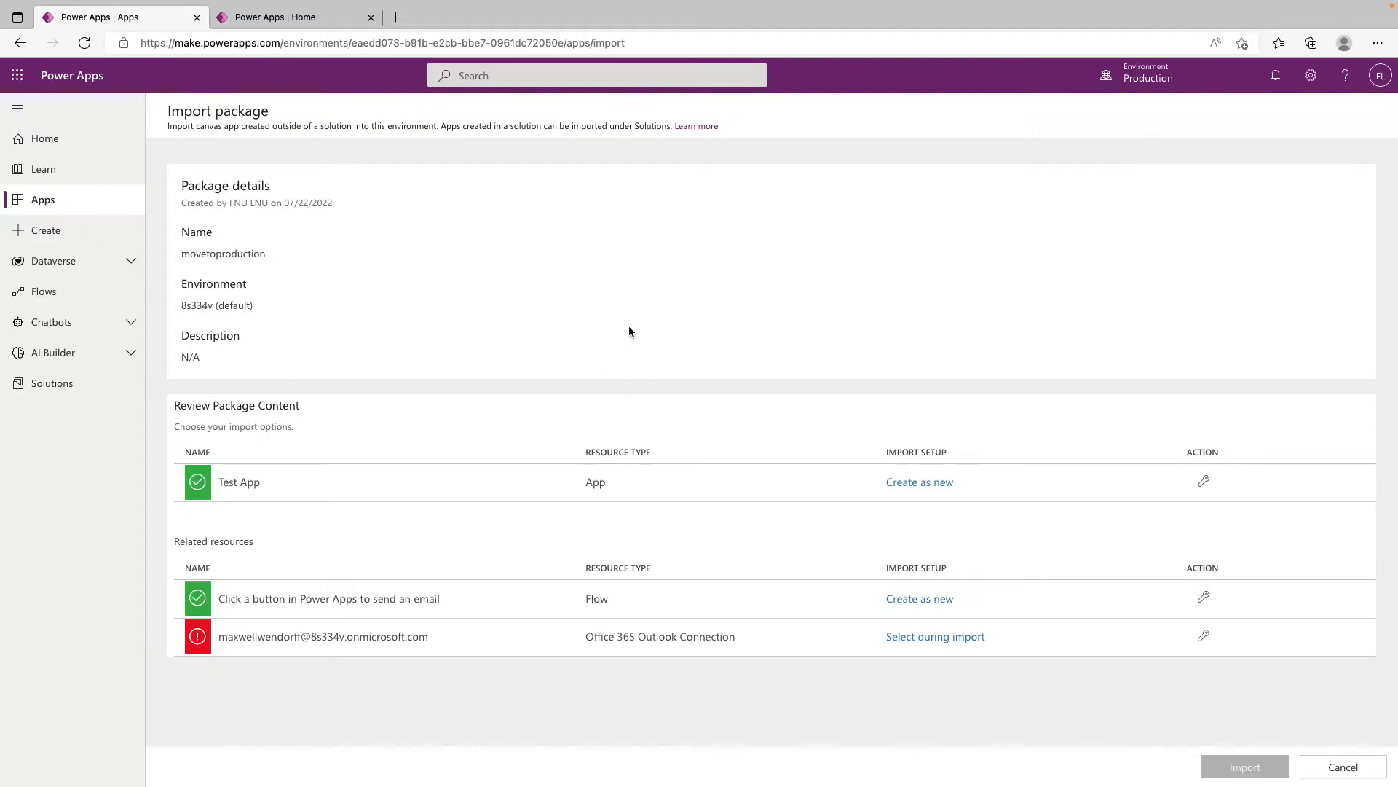
mouse_move(915, 507)
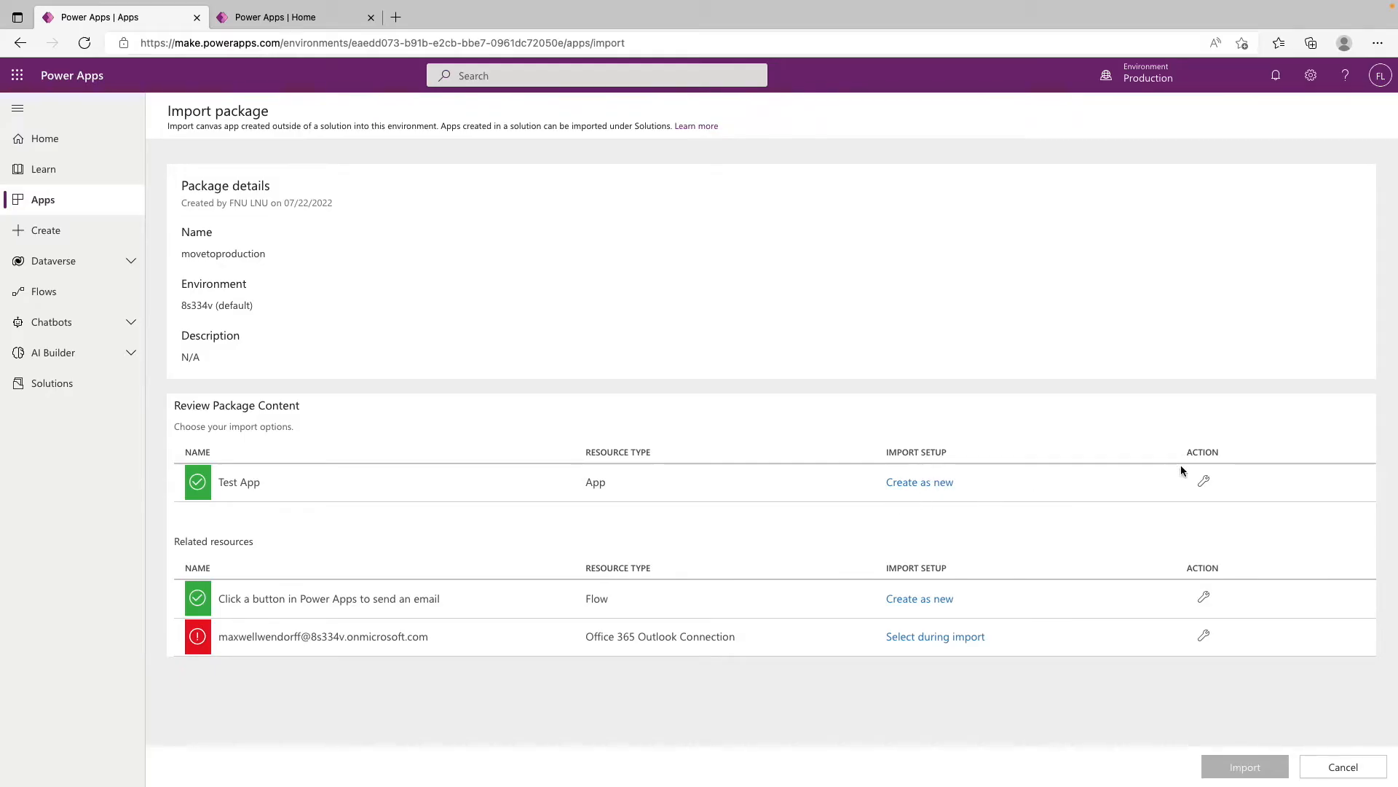
- Rename the imported Test App resource to 'Test App (Prod)' and save the setup
left_click(1204, 481)
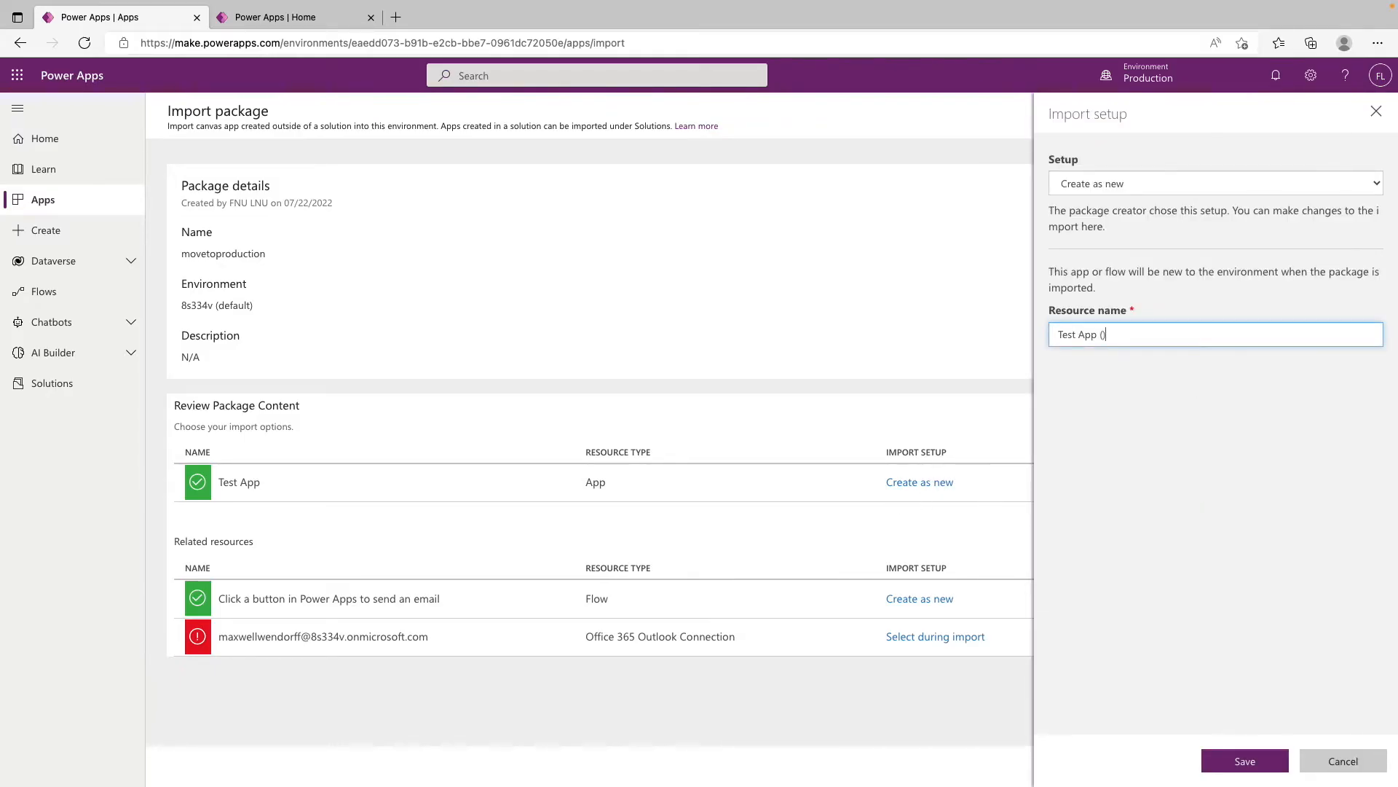
type("Prod")
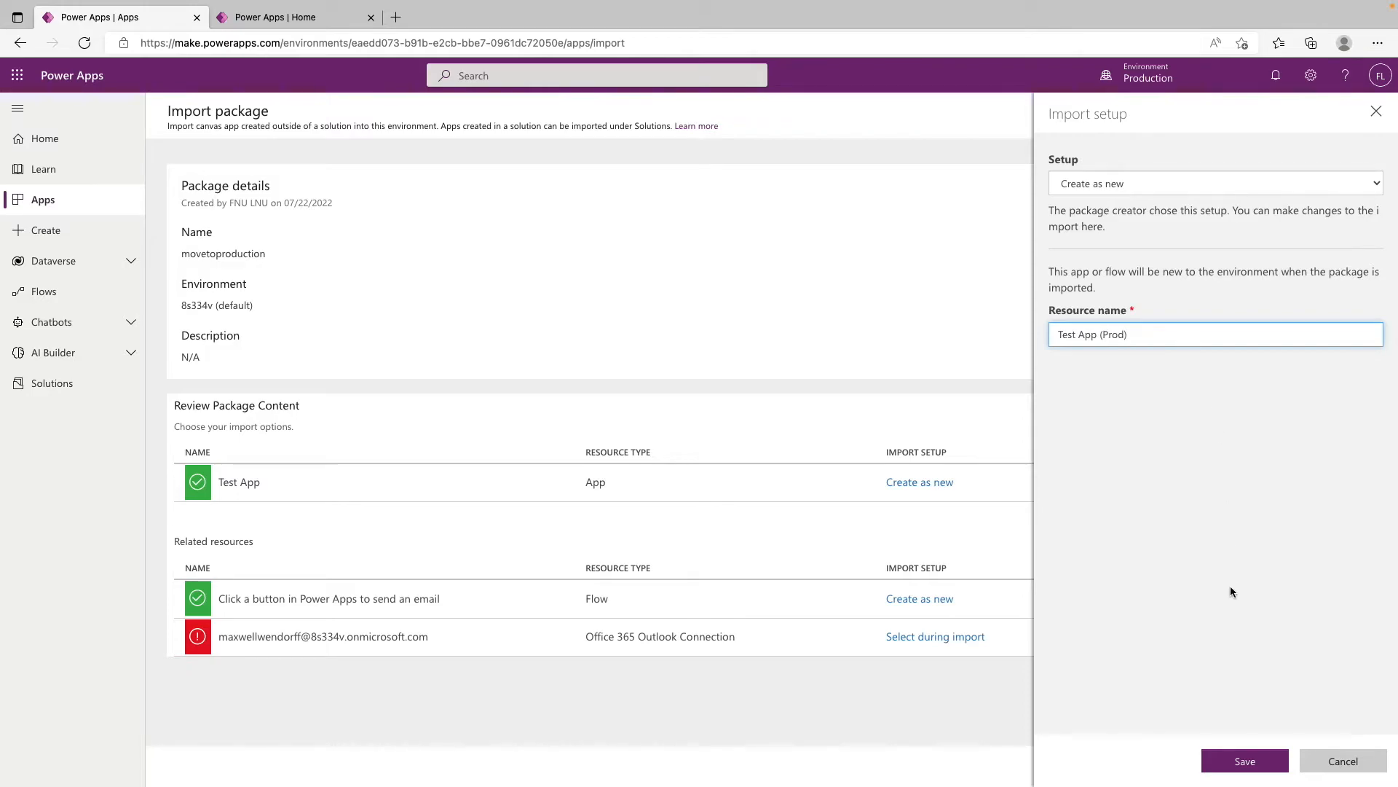
left_click(1244, 761)
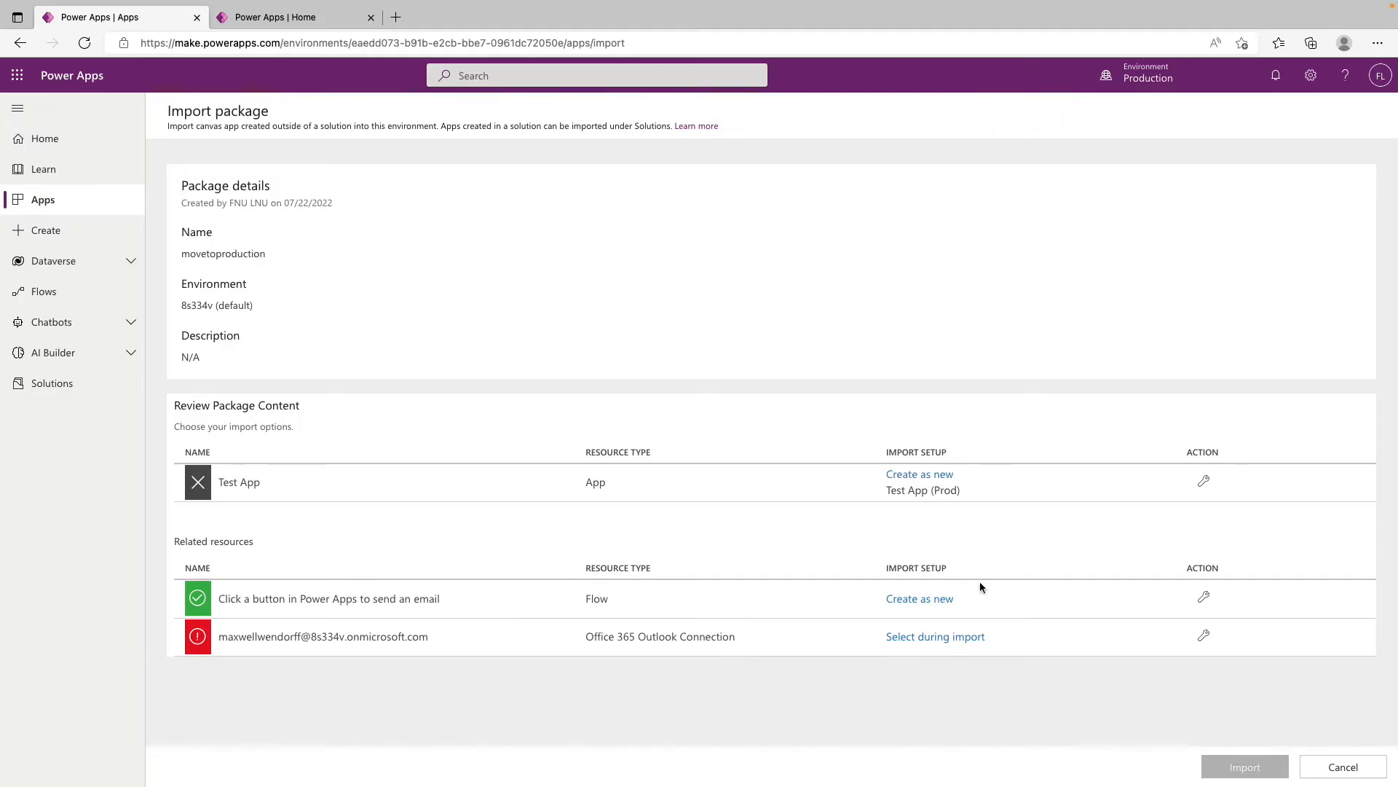
mouse_move(263, 648)
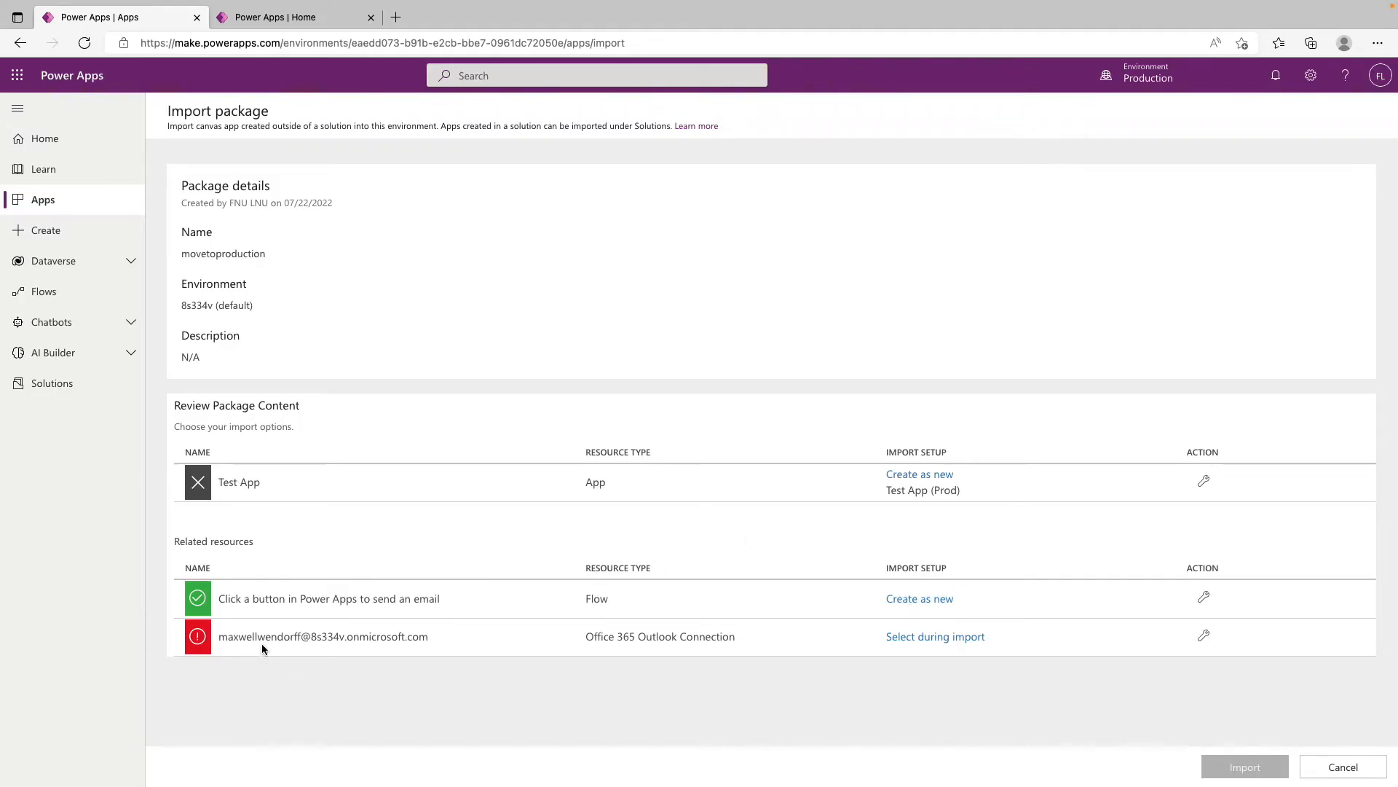
mouse_move(733, 675)
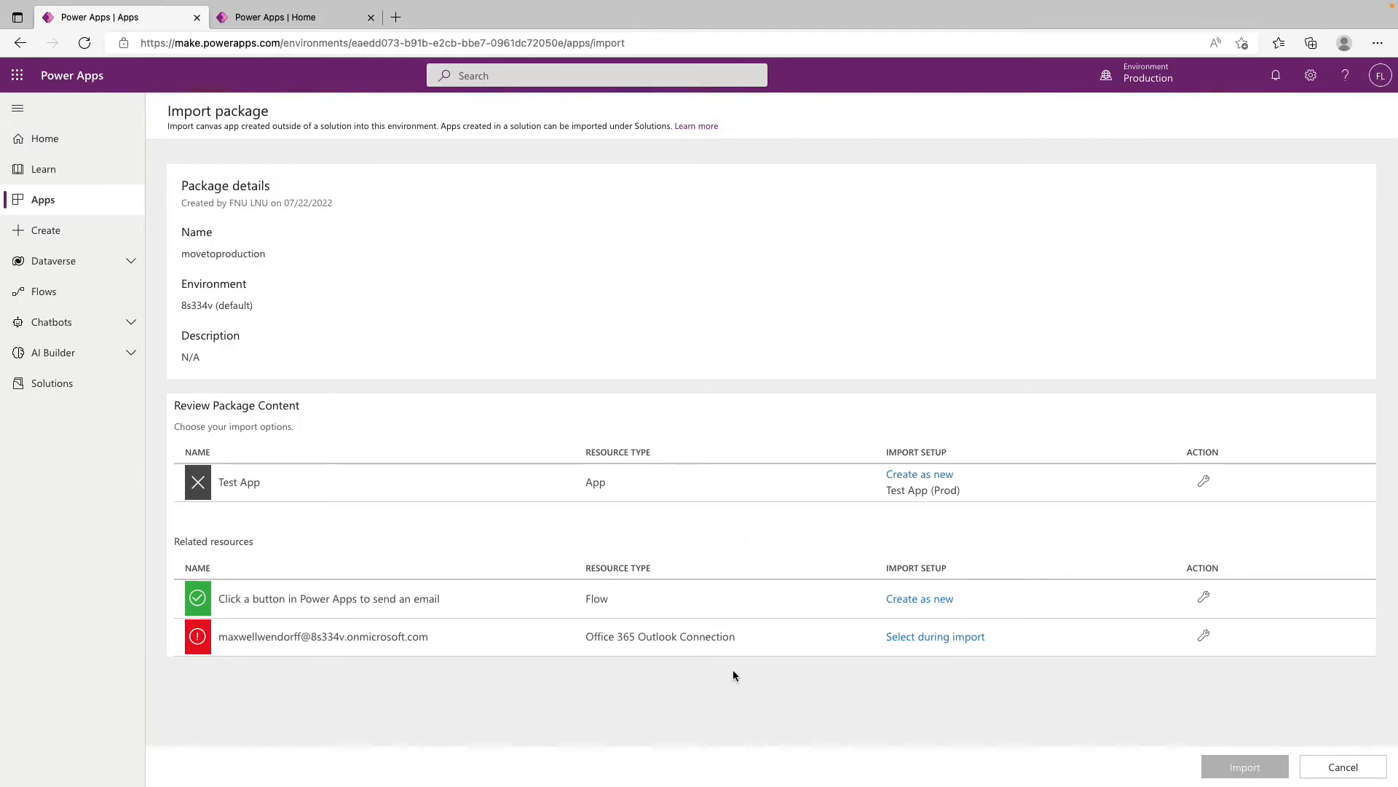
- Open the Office 365 Outlook Connection's import setup panel
left_click(935, 637)
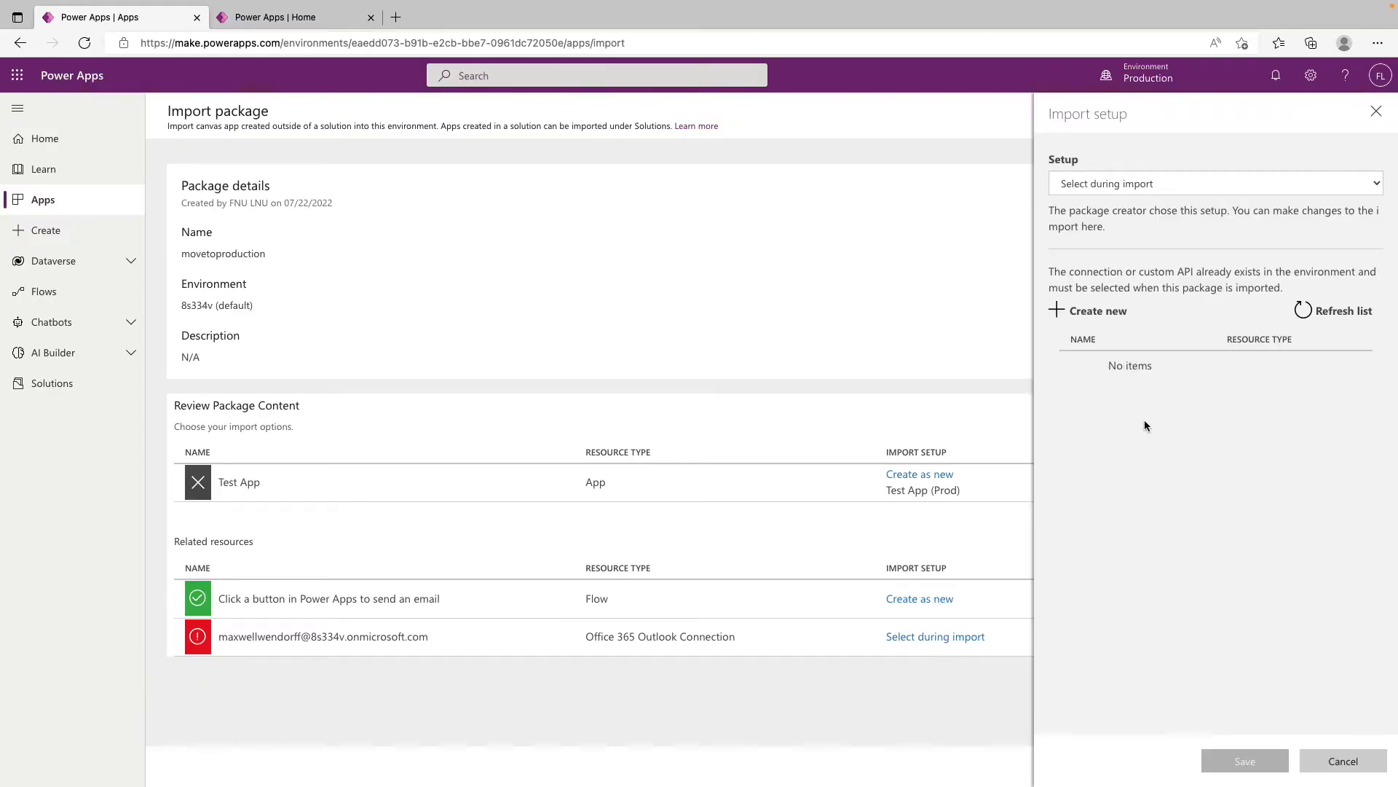
mouse_move(1251, 394)
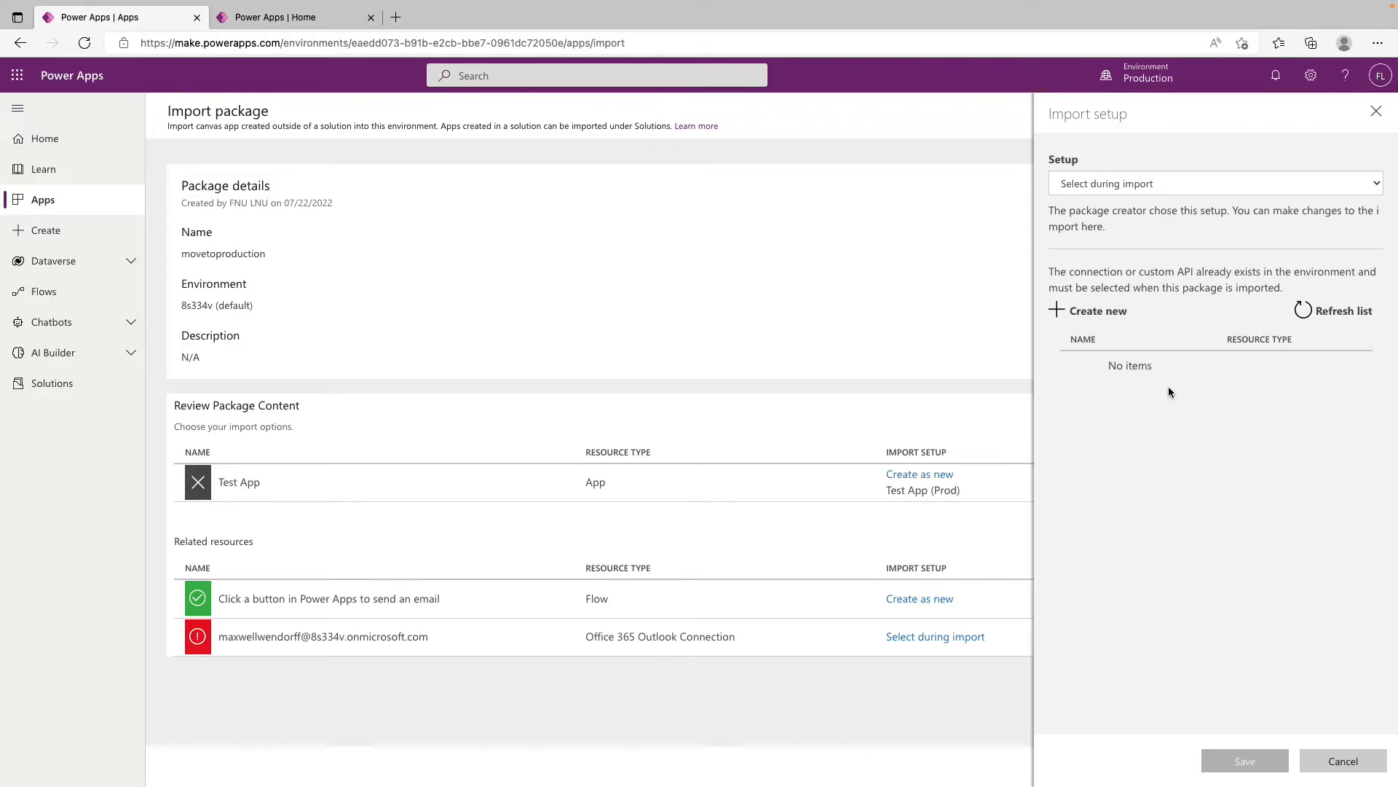
mouse_move(1095, 325)
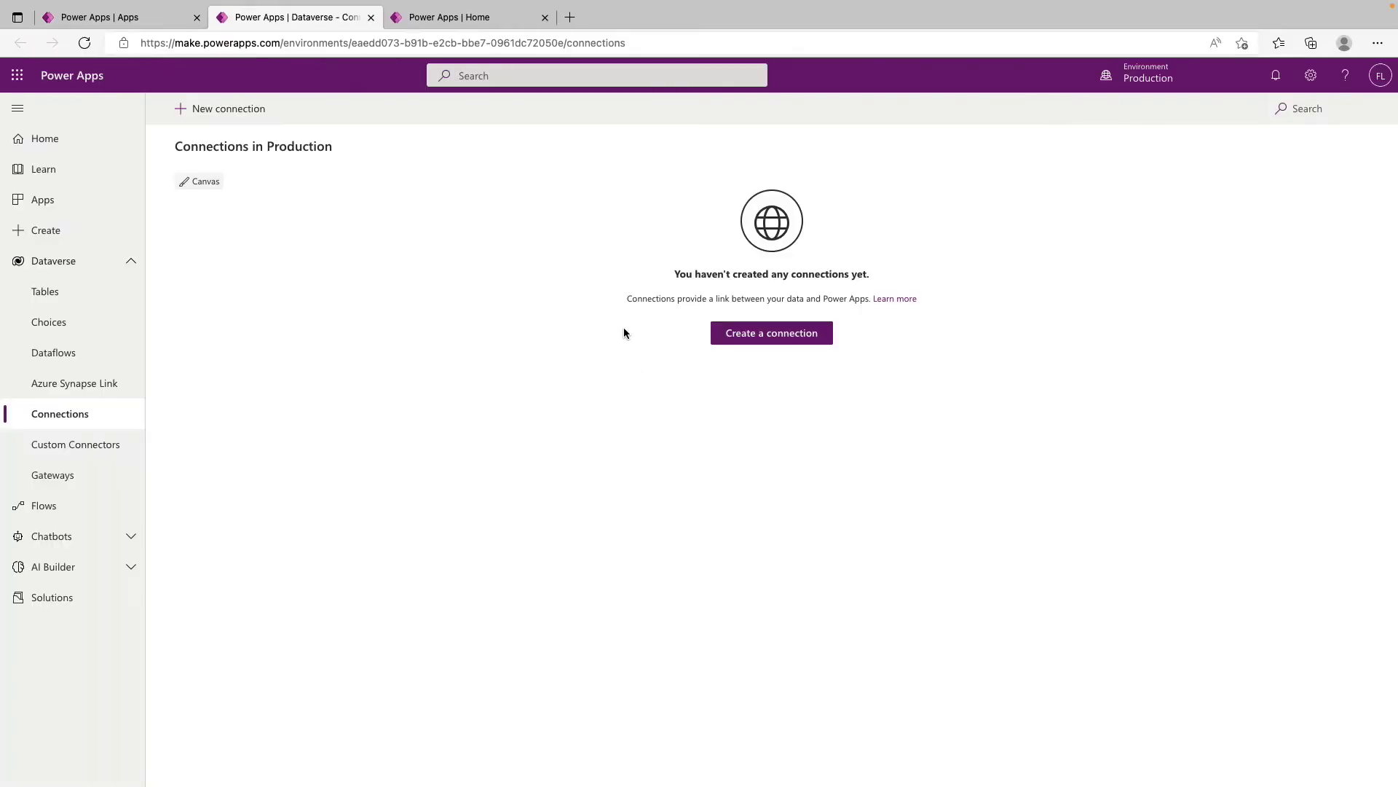
mouse_move(698, 266)
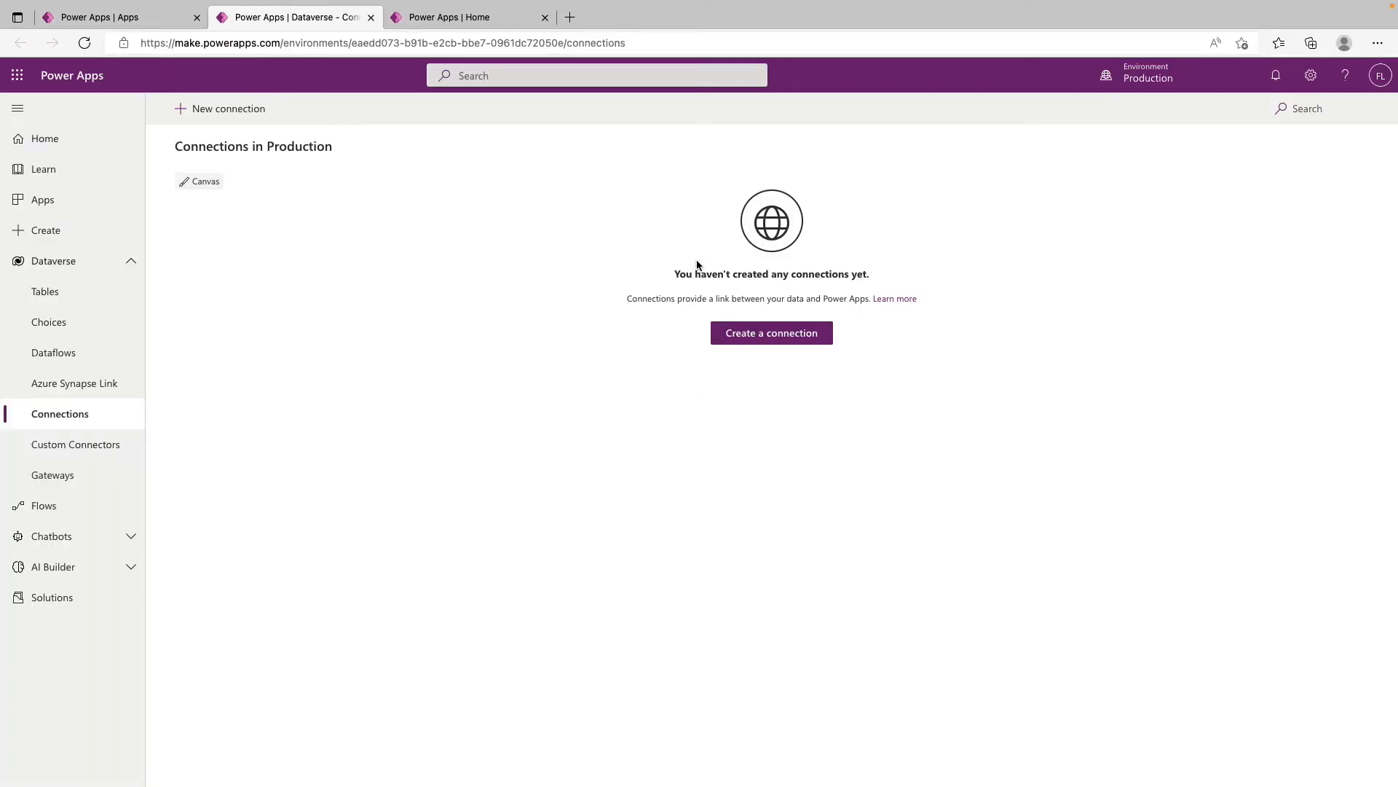
- Create a new Office 365 Outlook connection for the package's Outlook connection
left_click(771, 333)
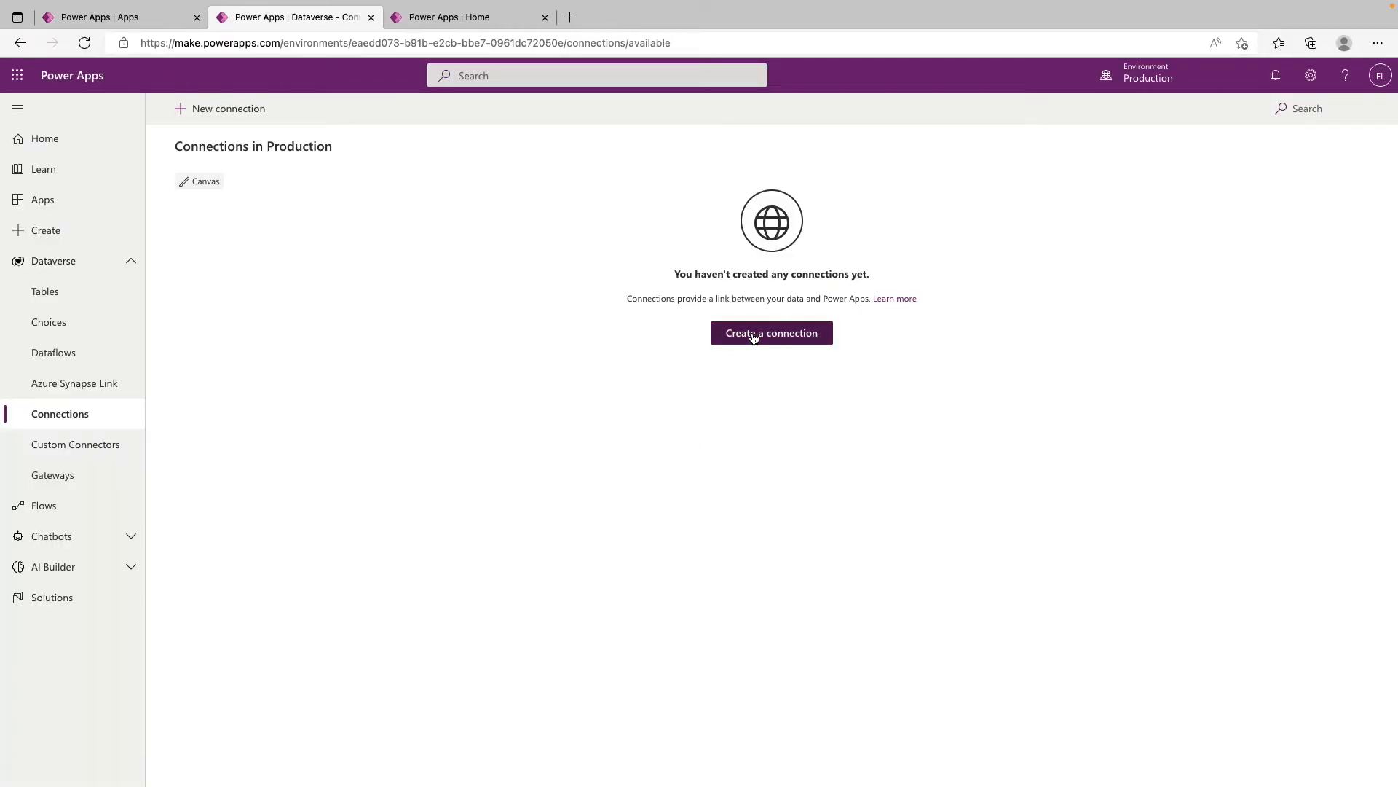
left_click(772, 333)
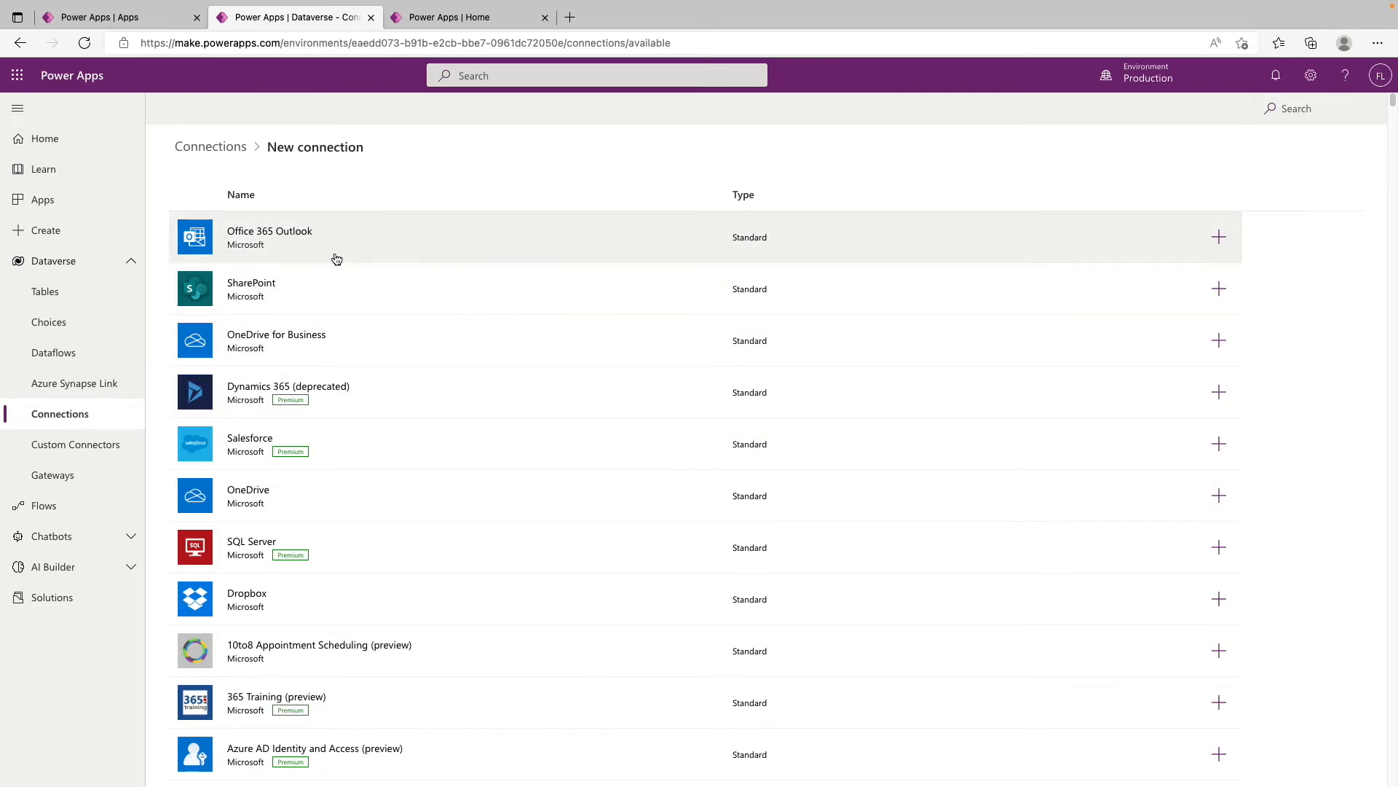
mouse_move(380, 239)
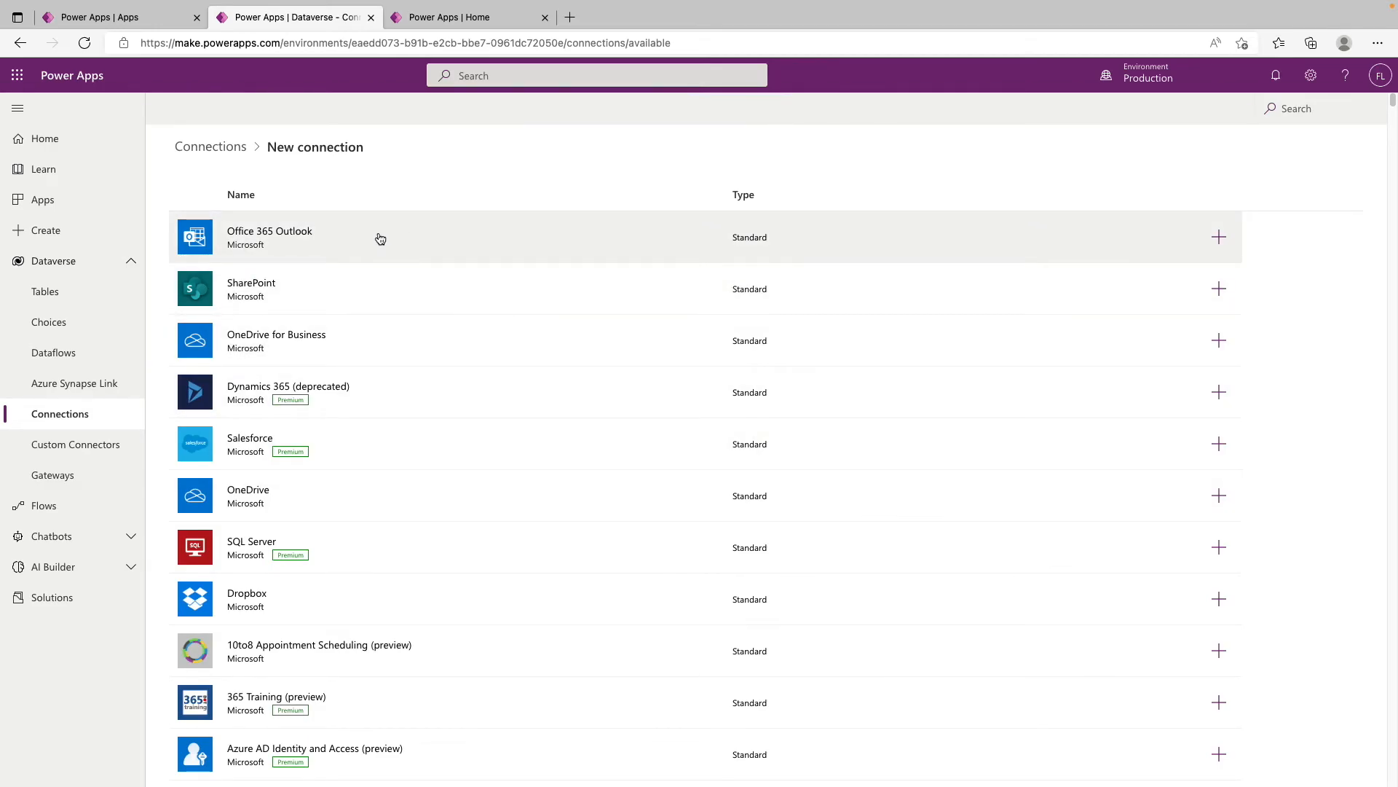
left_click(1219, 237)
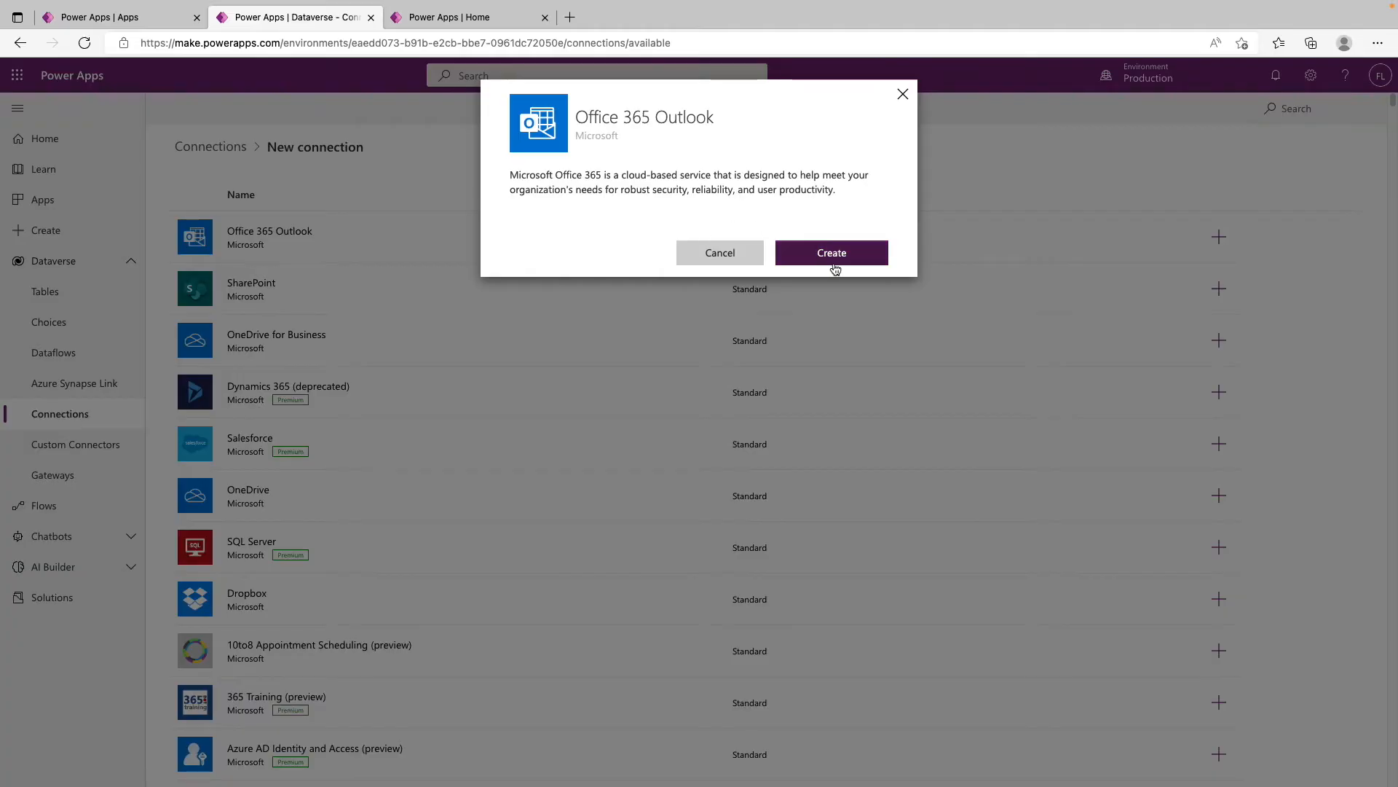
left_click(832, 253)
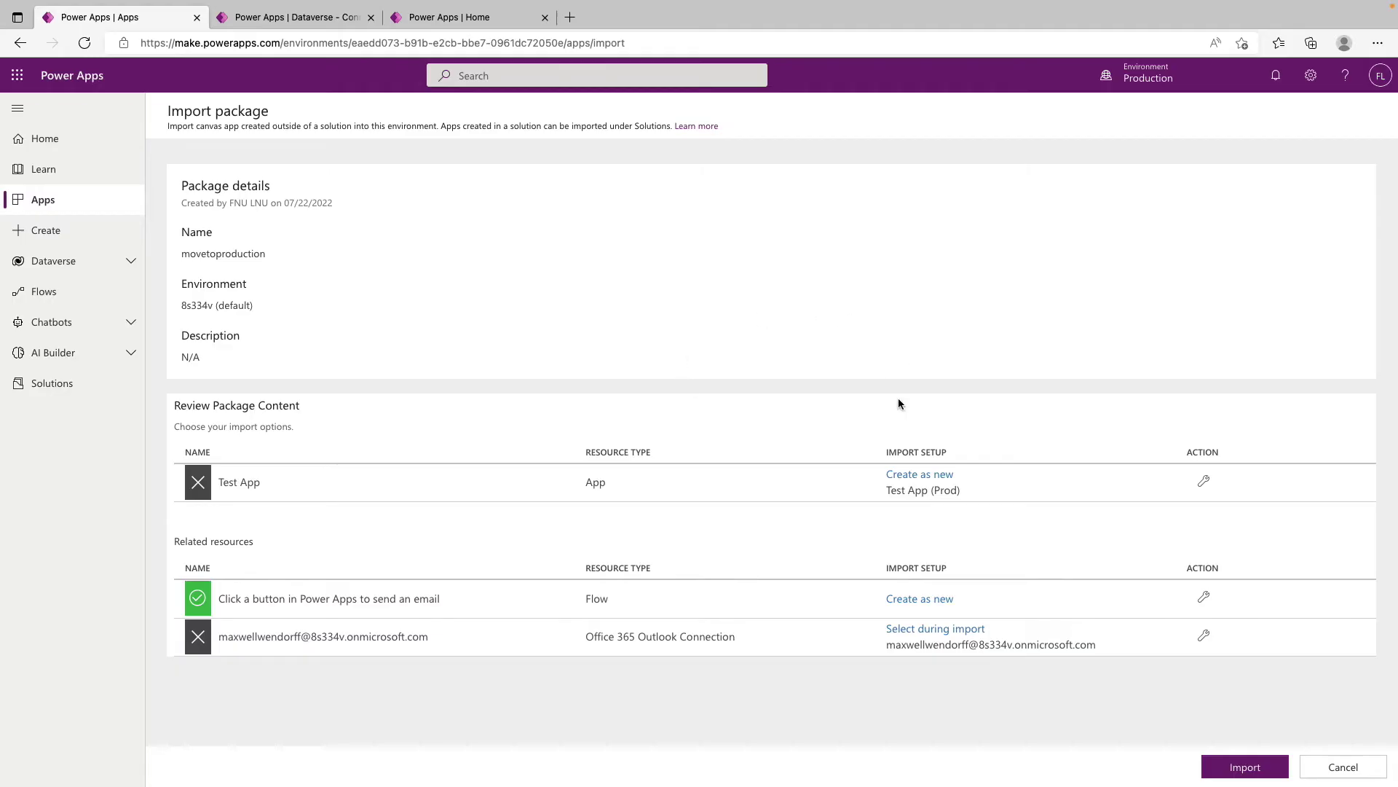
- Import the movetoproduction package into the Production environment
left_click(1246, 766)
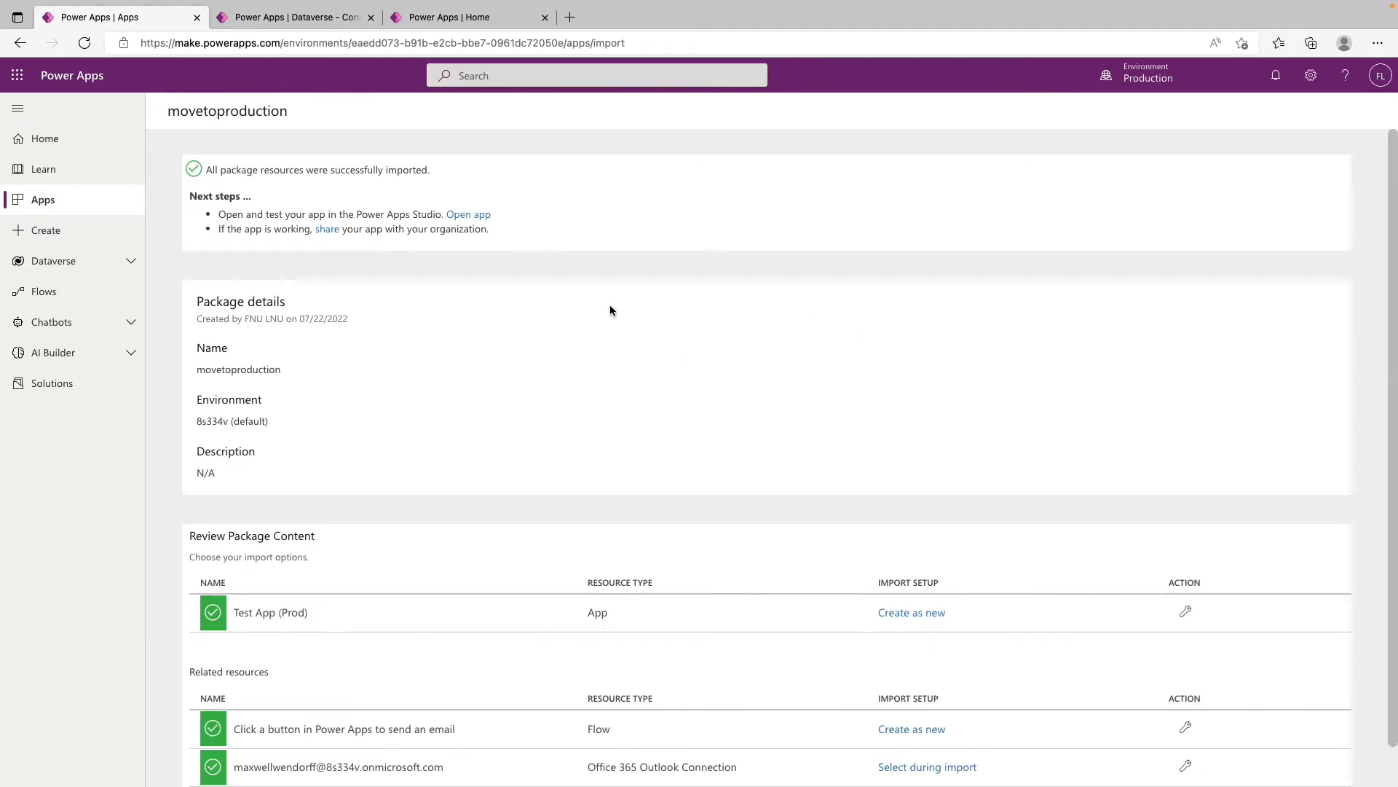
mouse_move(495, 253)
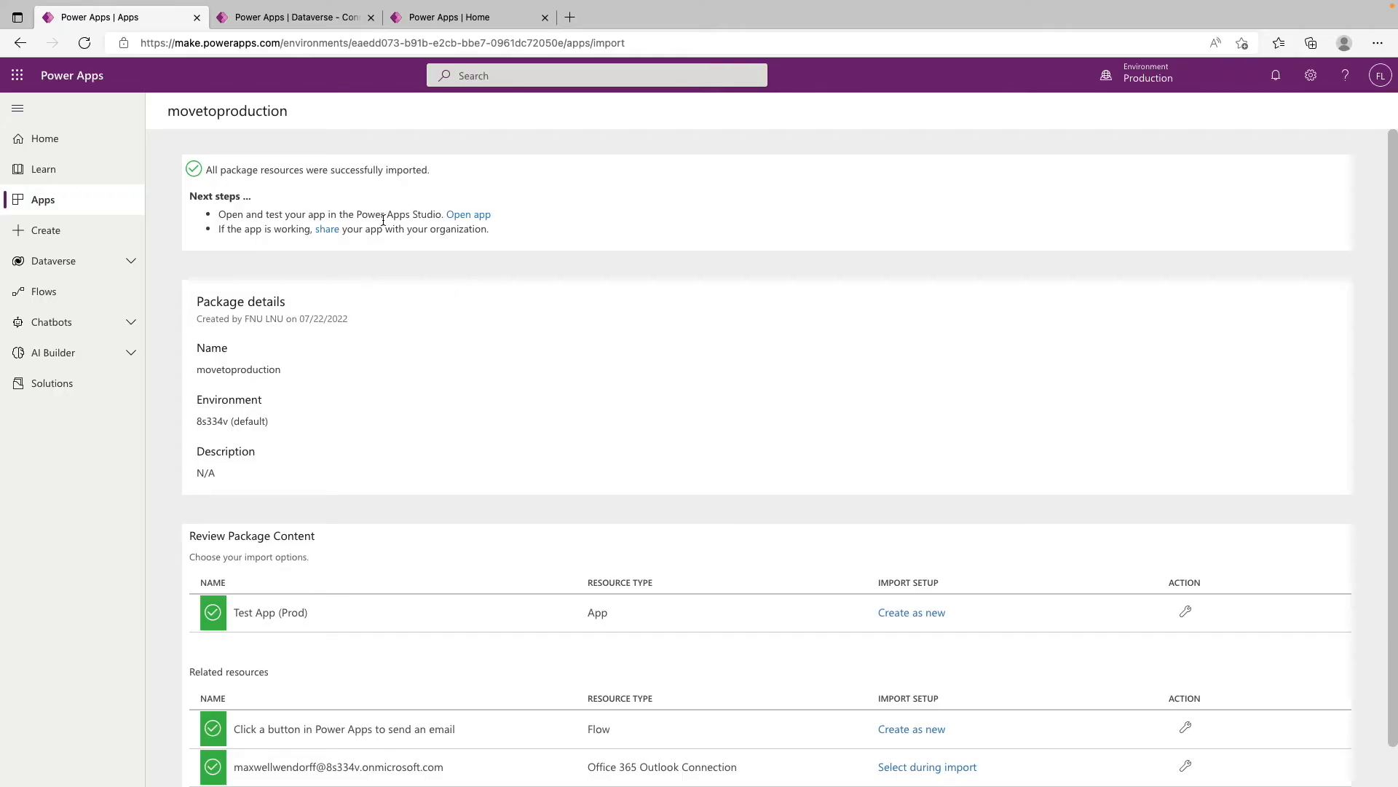
mouse_move(88, 201)
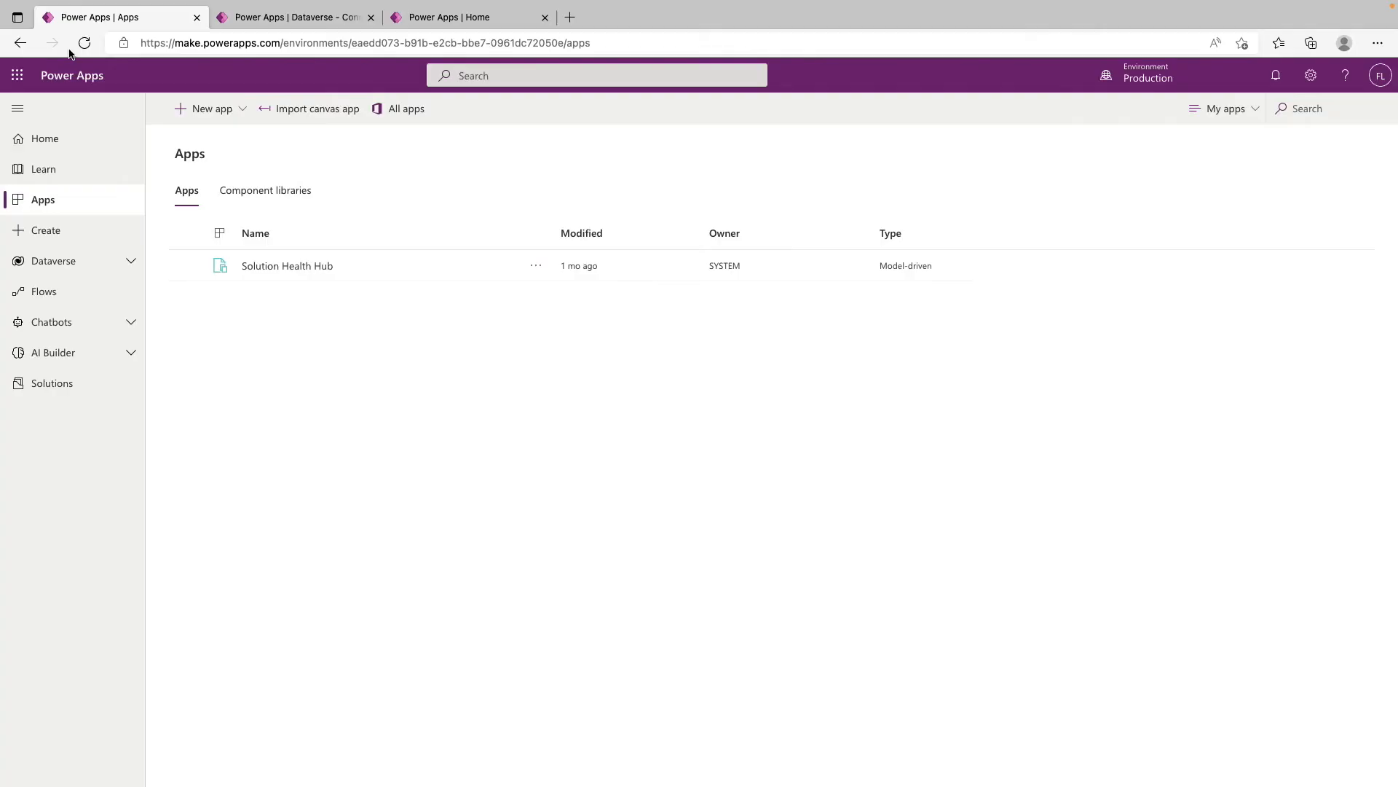
- Refresh the Production Apps page so Test App (Prod) appears
left_click(85, 42)
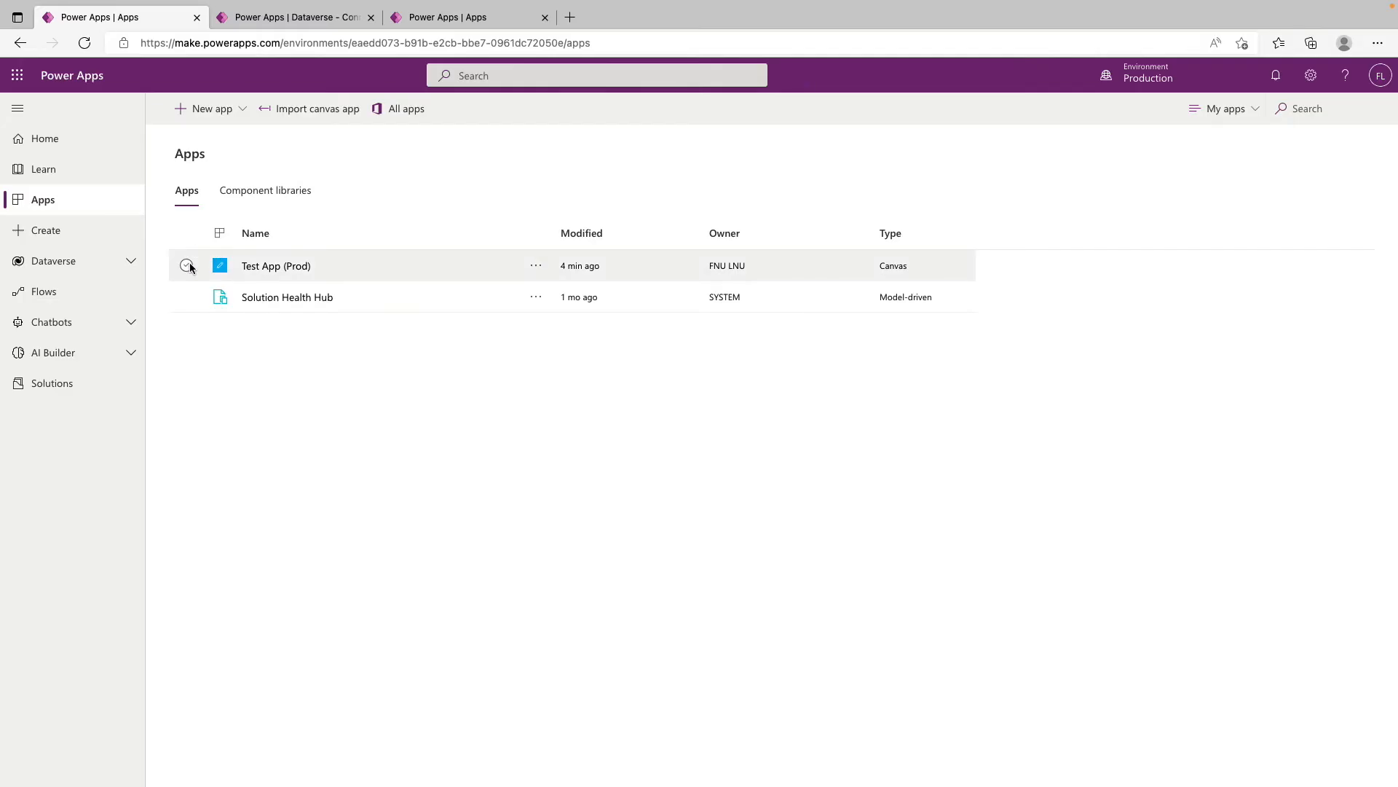
- Check Test App (Prod)'s version history shows only Version 1, then return to its details
left_click(276, 266)
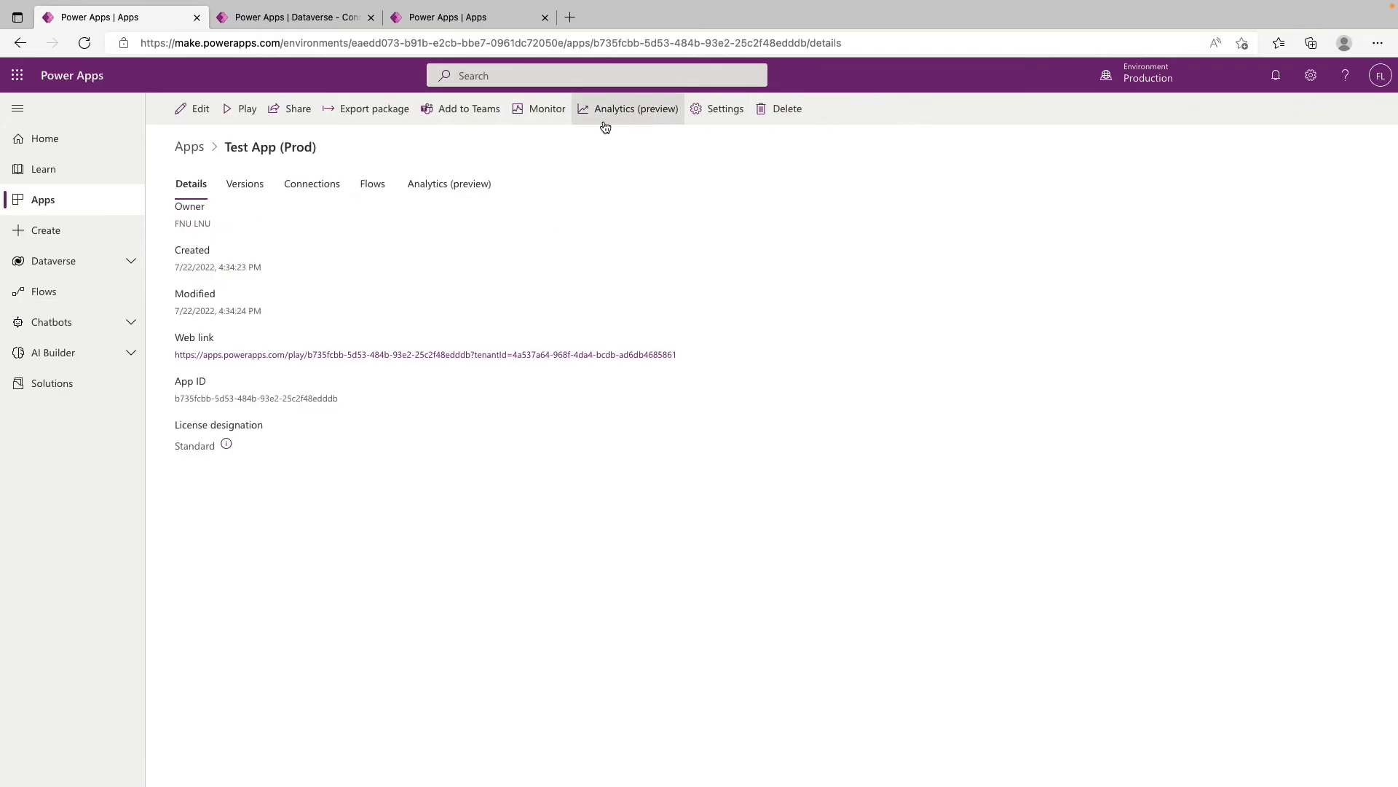
left_click(244, 183)
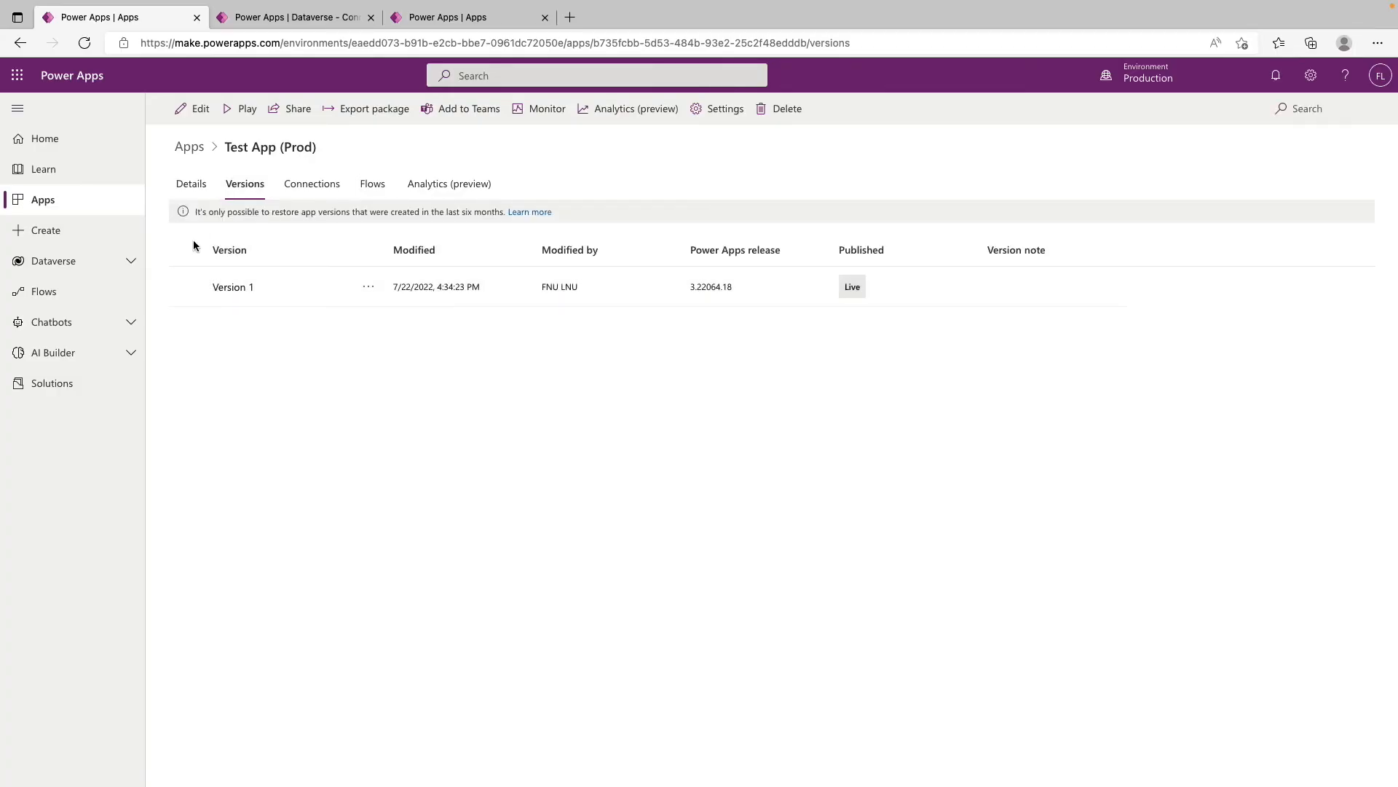
left_click(233, 287)
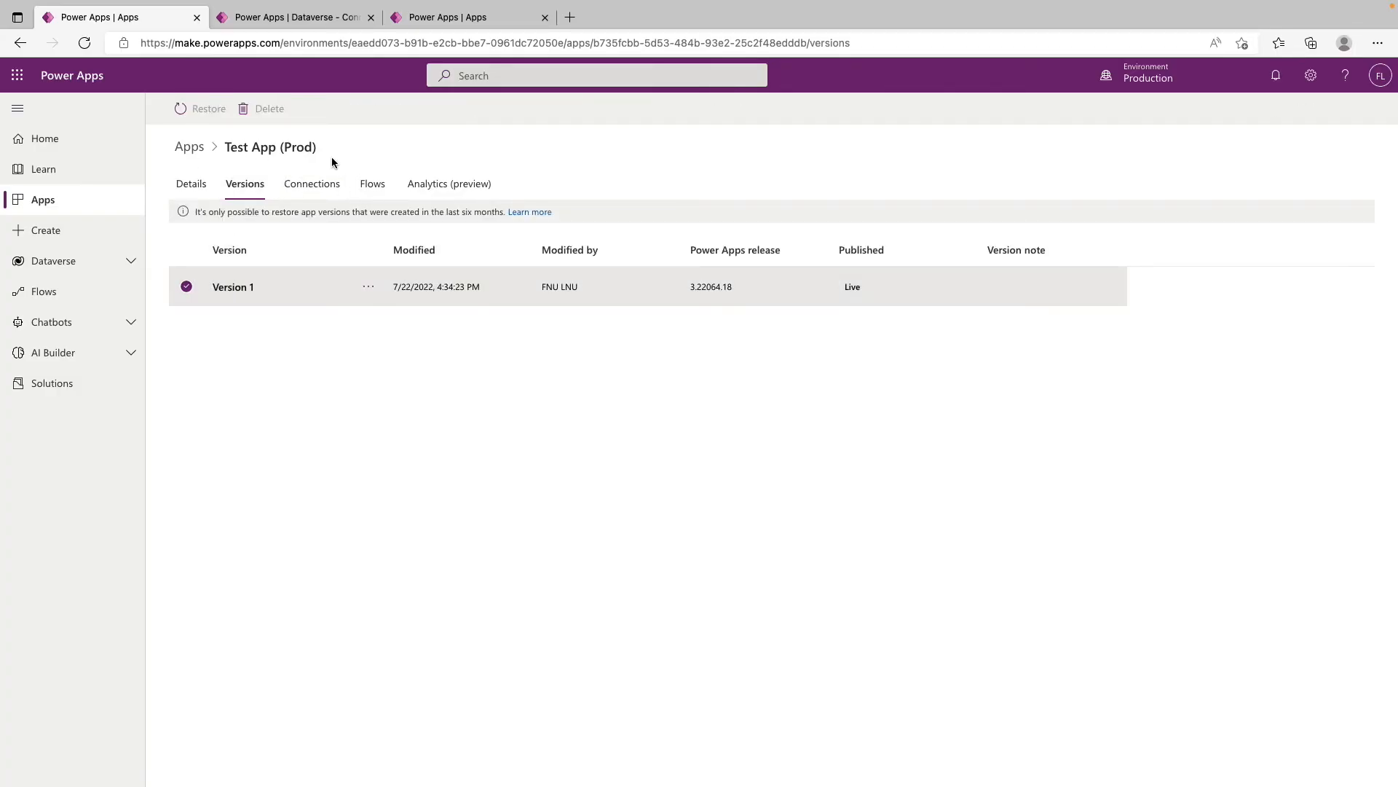
left_click(187, 287)
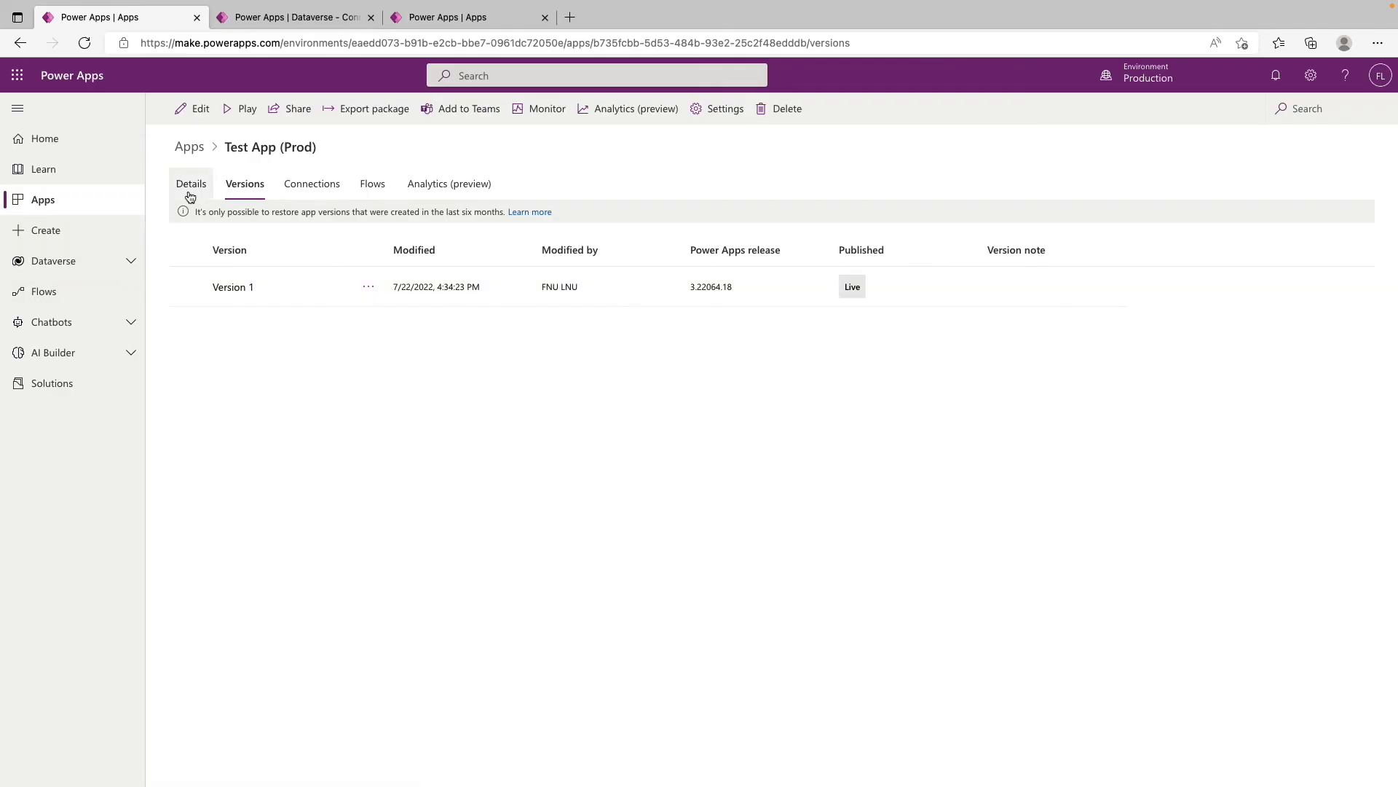
left_click(43, 291)
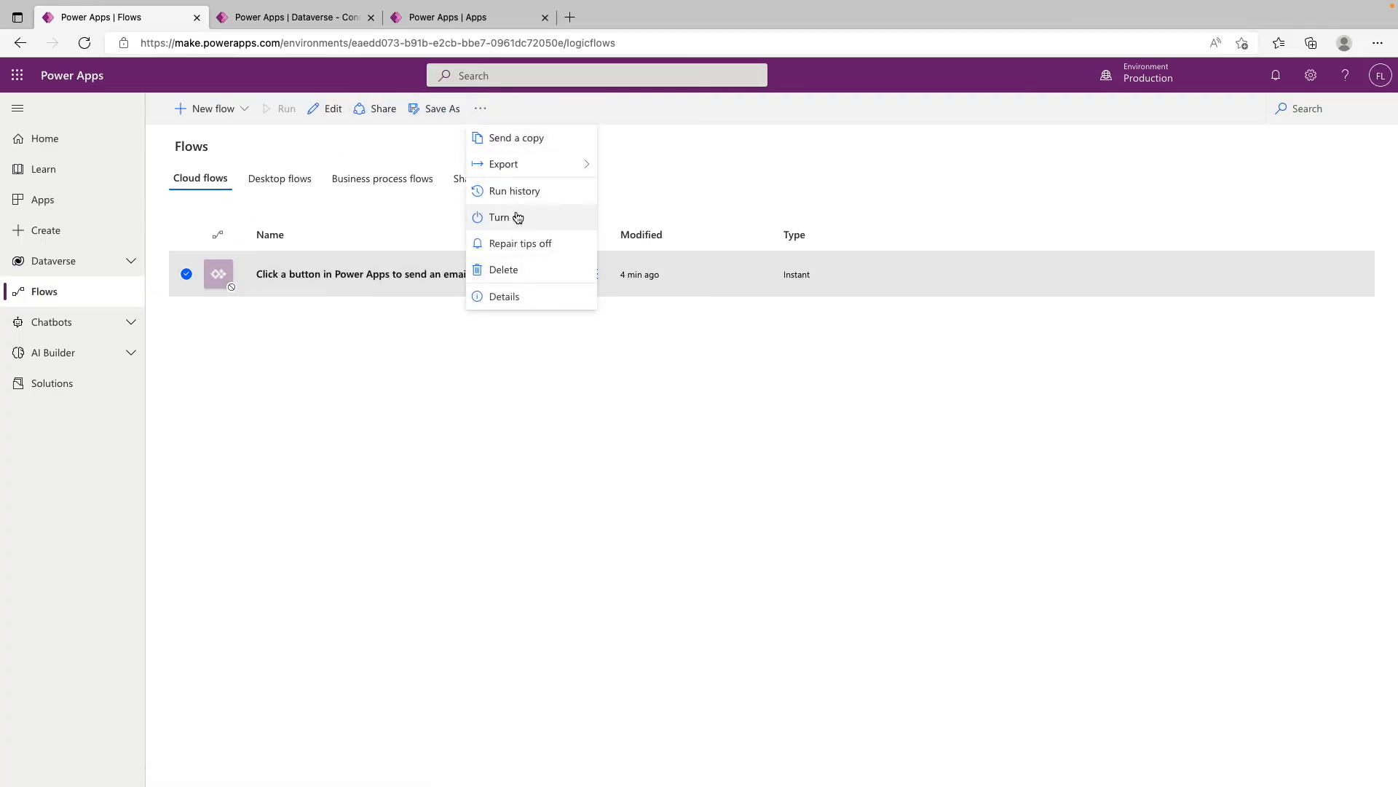
- Turn on the imported send-an-email cloud flow
left_click(43, 199)
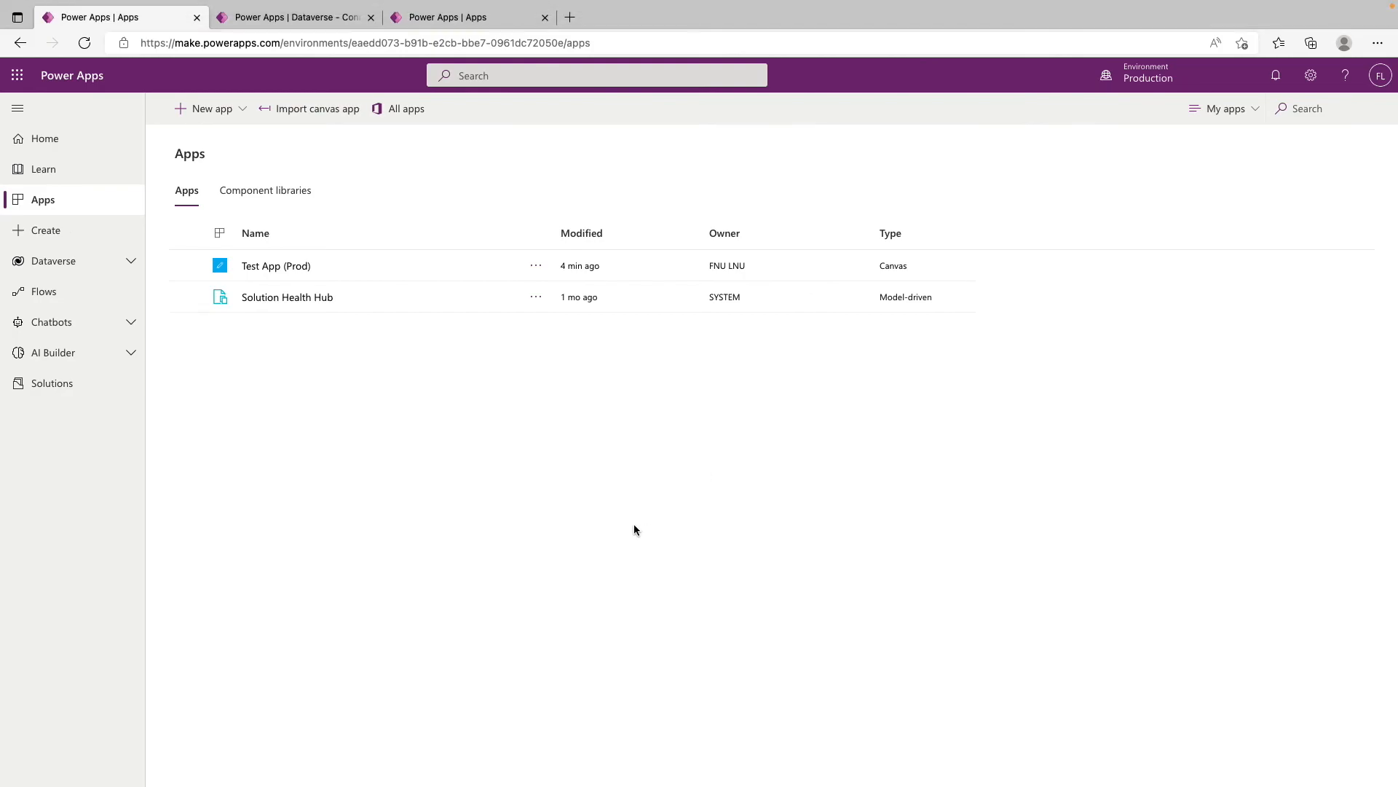